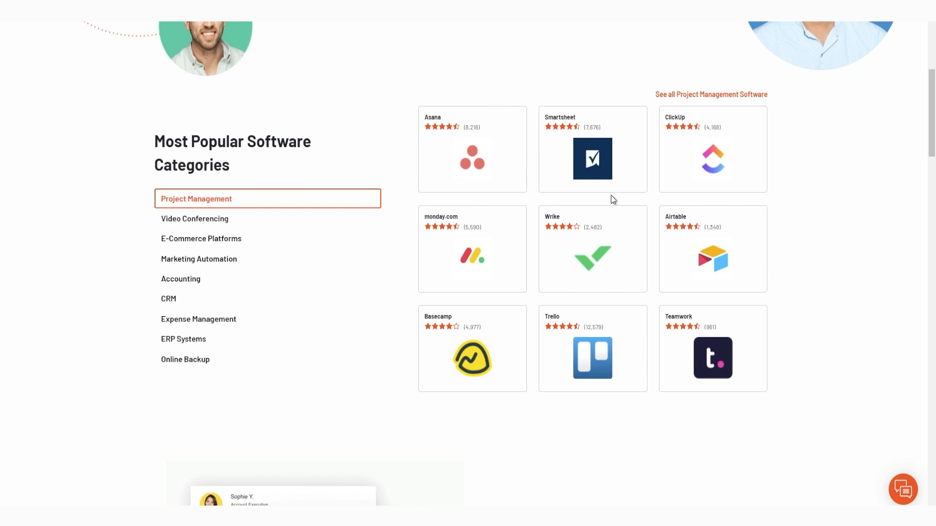
mouse_move(806, 299)
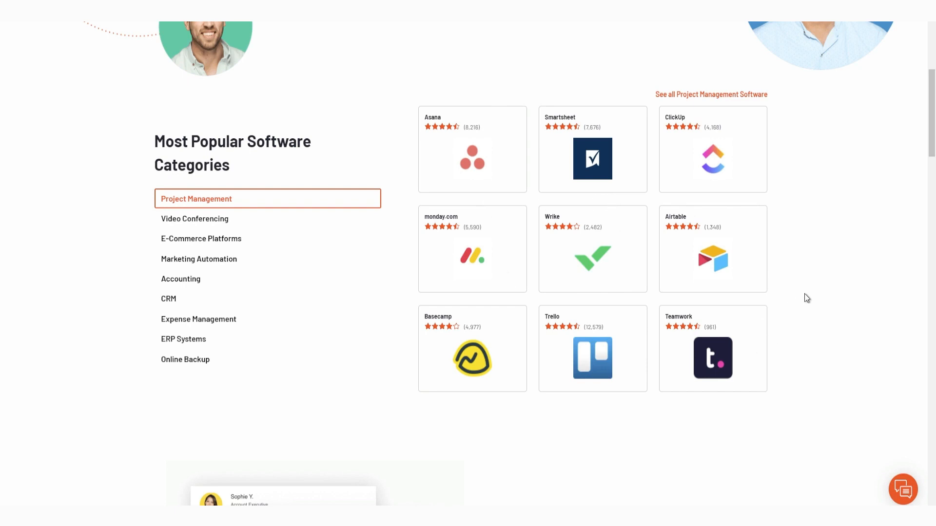
Step: Browse the G2 homepage, then open 'Join or Sign In' to show LinkedIn, Facebook, Google and email options
scroll(down, 3)
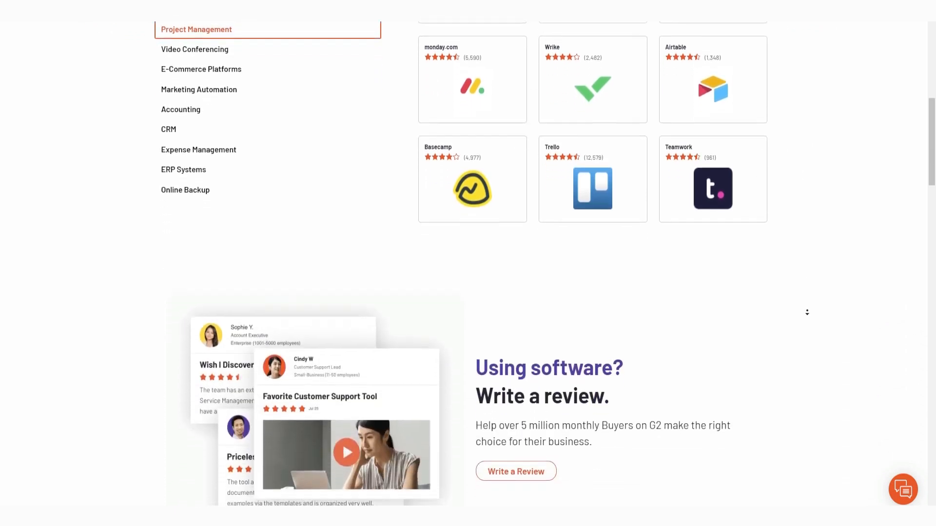
scroll(down, 3)
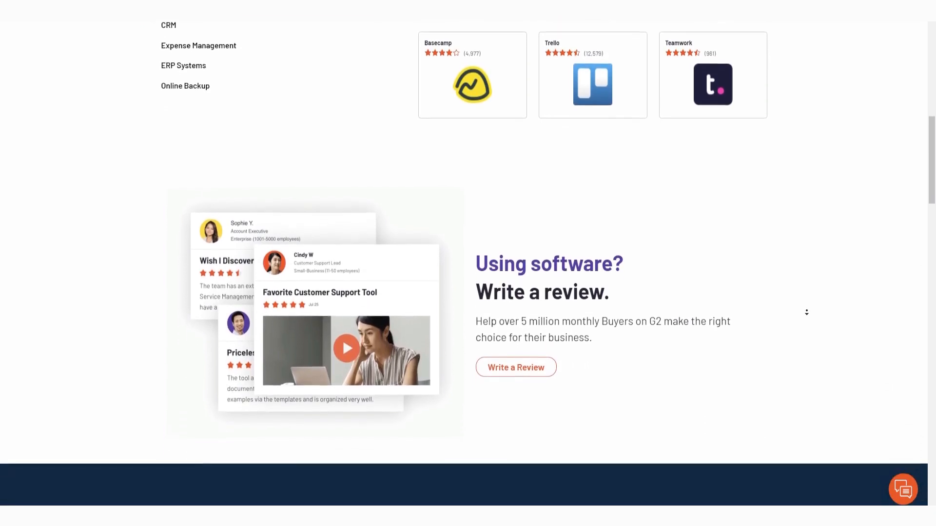
scroll(down, 3)
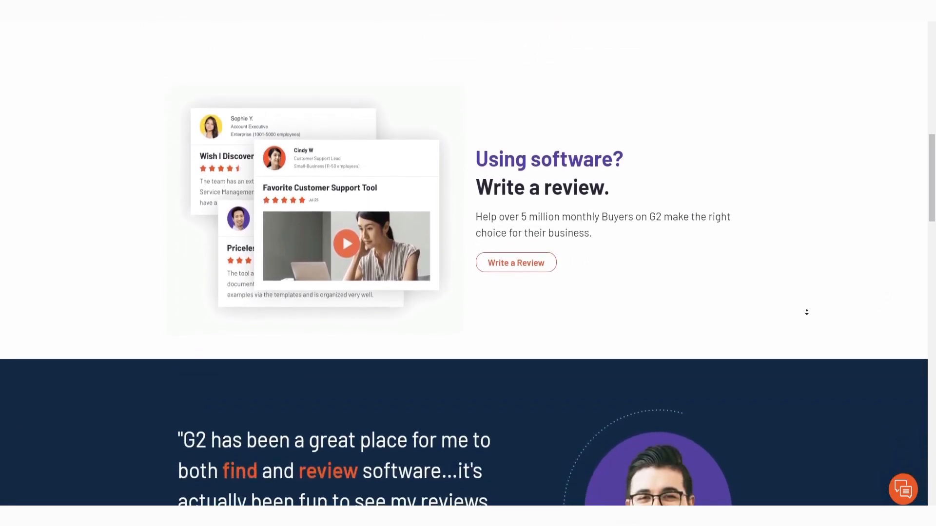
scroll(down, 3)
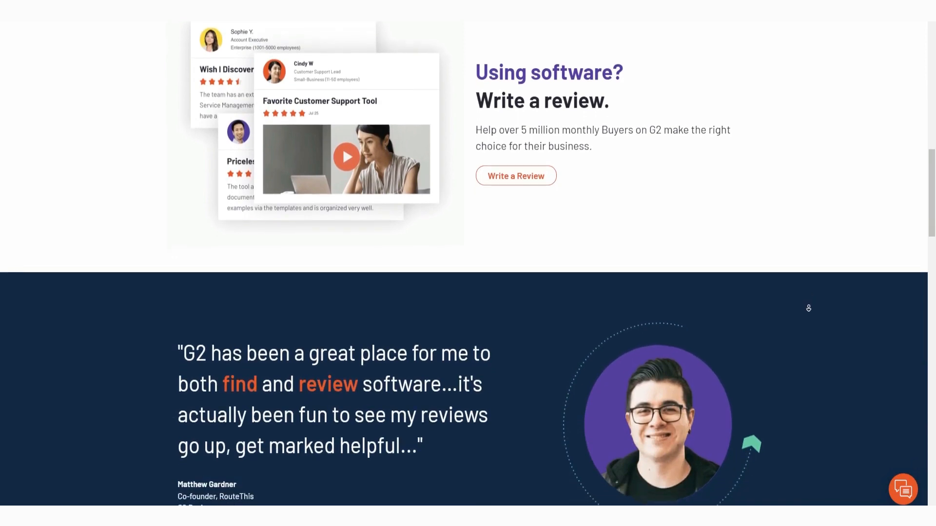
scroll(down, 3)
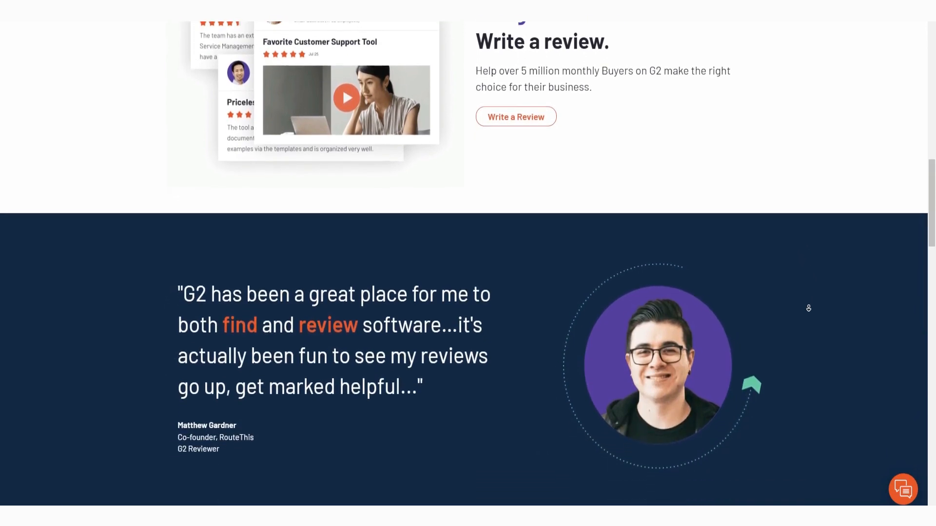
scroll(down, 3)
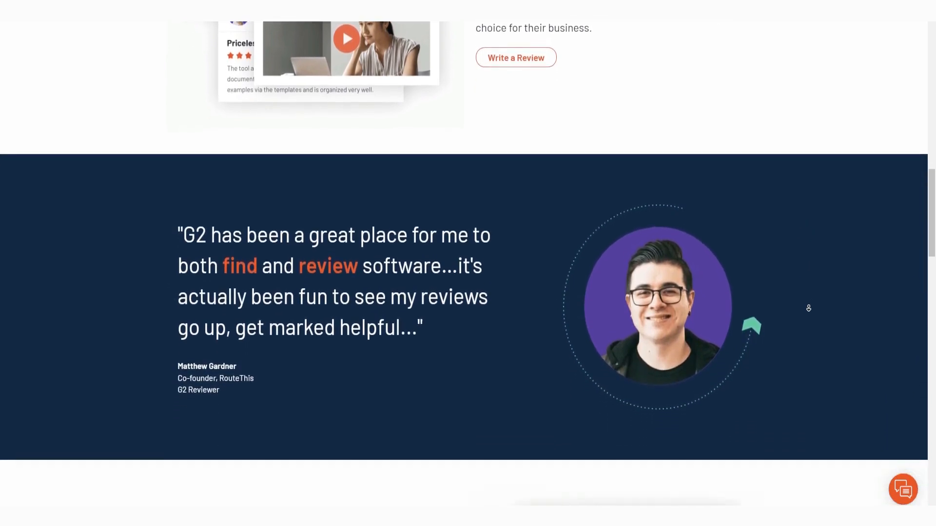
scroll(down, 3)
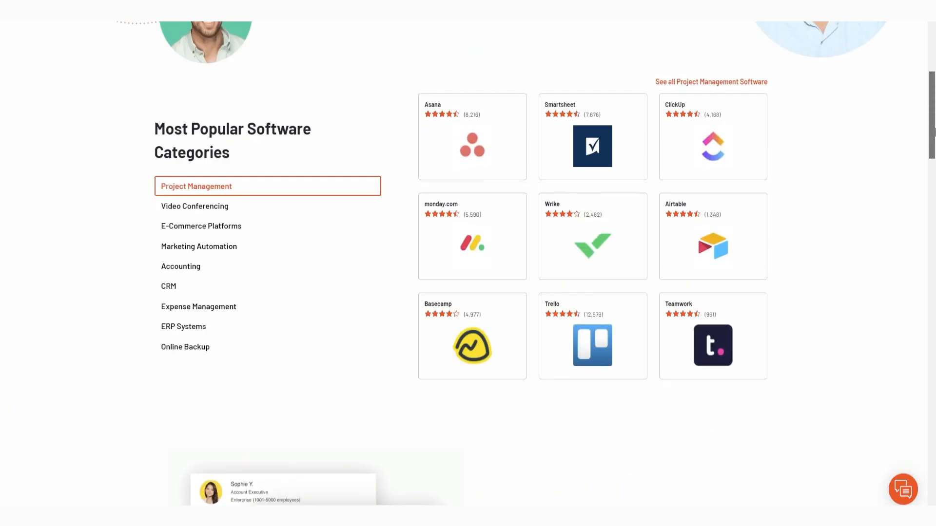
mouse_move(606, 231)
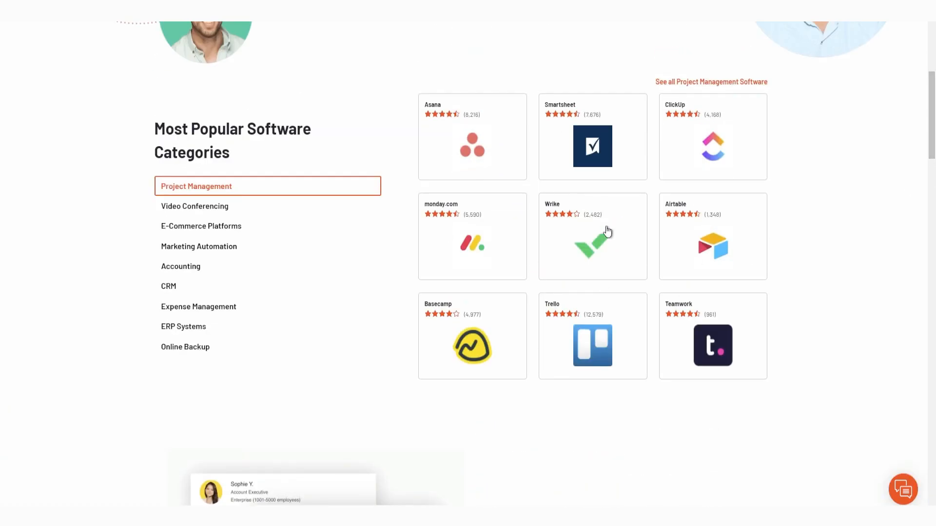
scroll(down, 3)
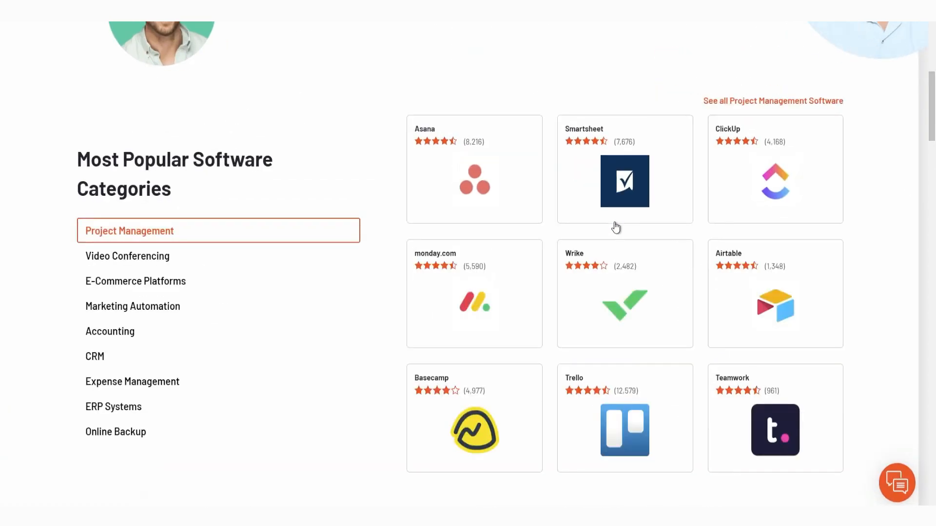
mouse_move(684, 231)
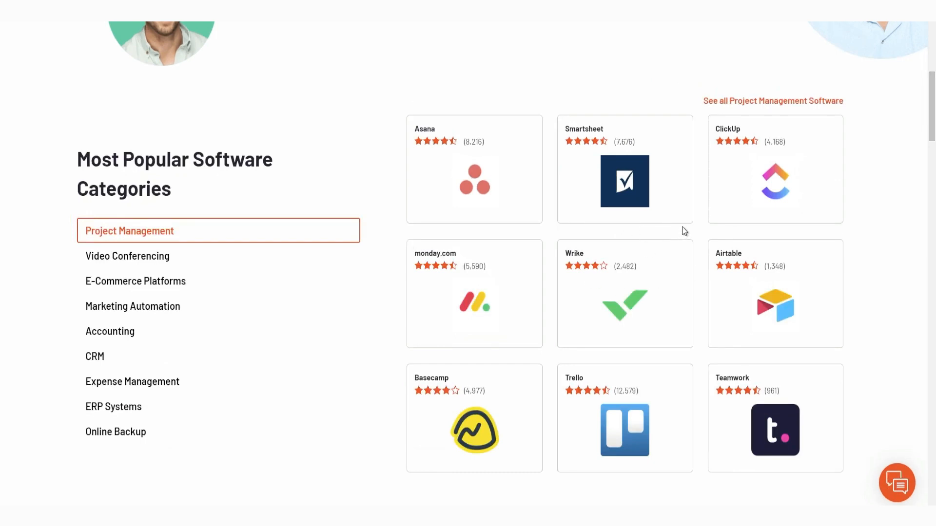
mouse_move(683, 247)
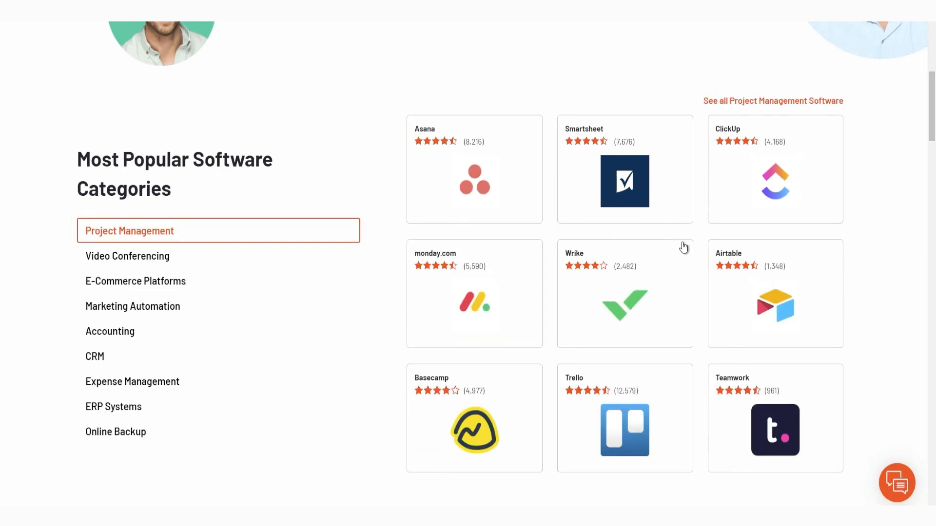
mouse_move(816, 209)
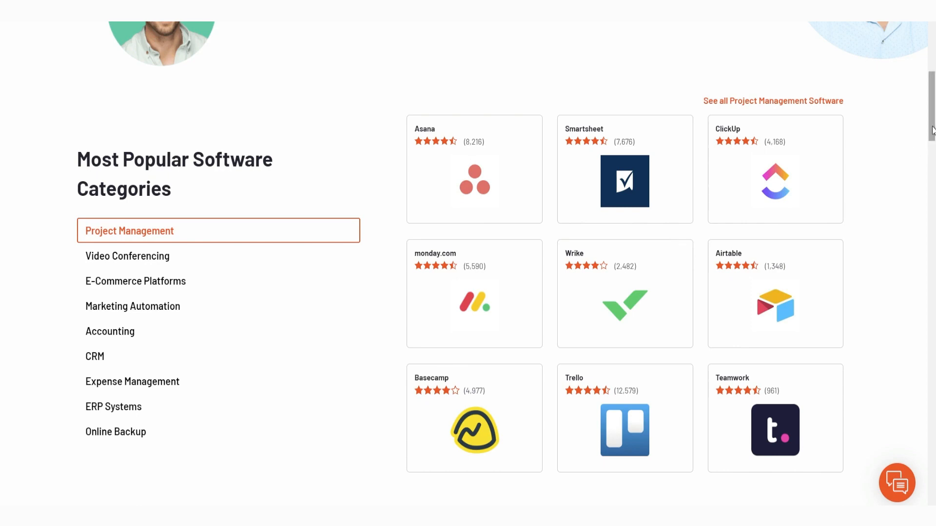
scroll(up, 3)
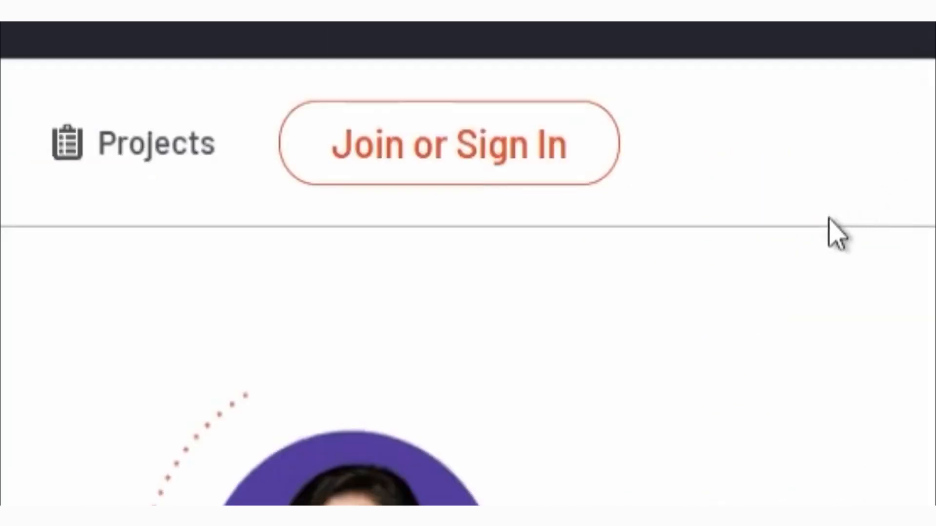
click(447, 144)
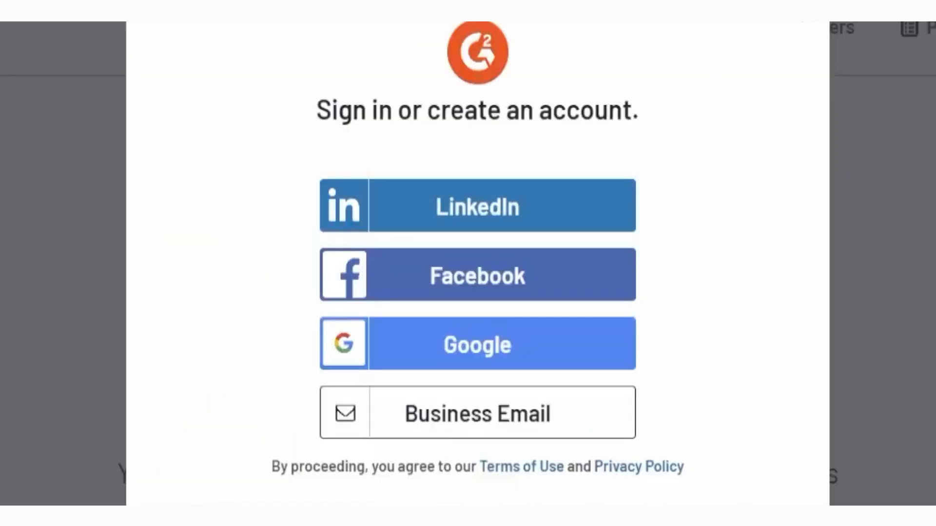
mouse_move(543, 245)
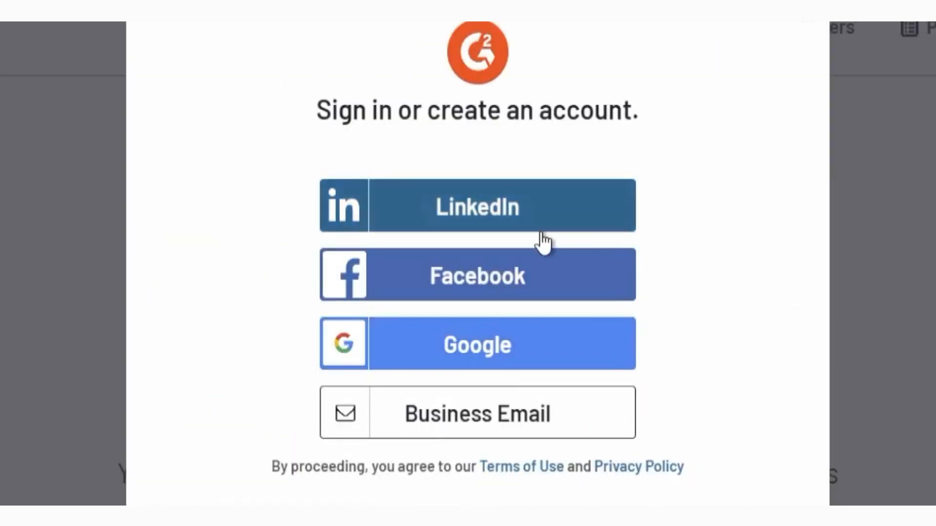
mouse_move(618, 281)
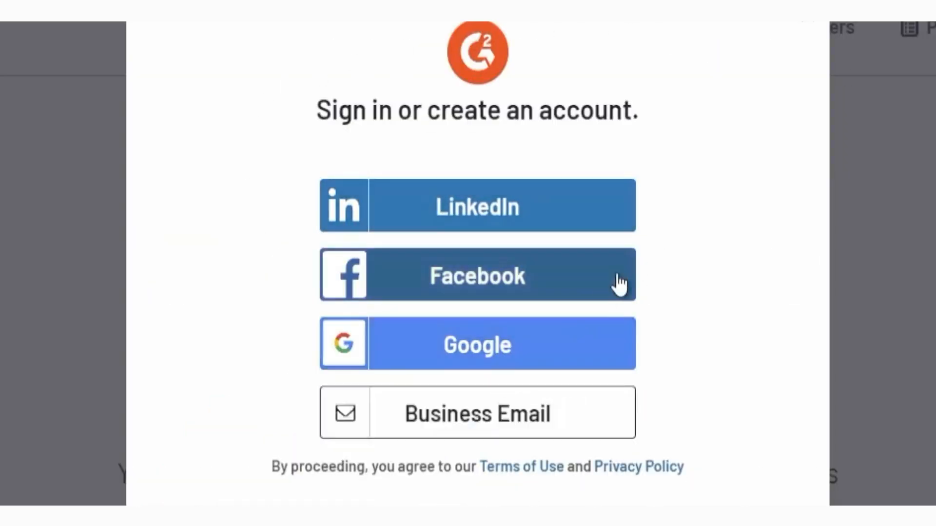
mouse_move(587, 187)
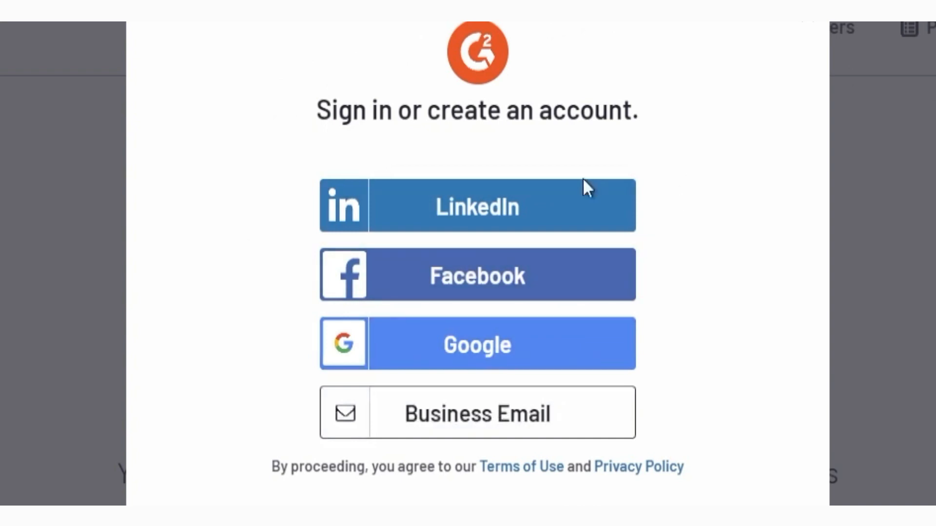
mouse_move(513, 370)
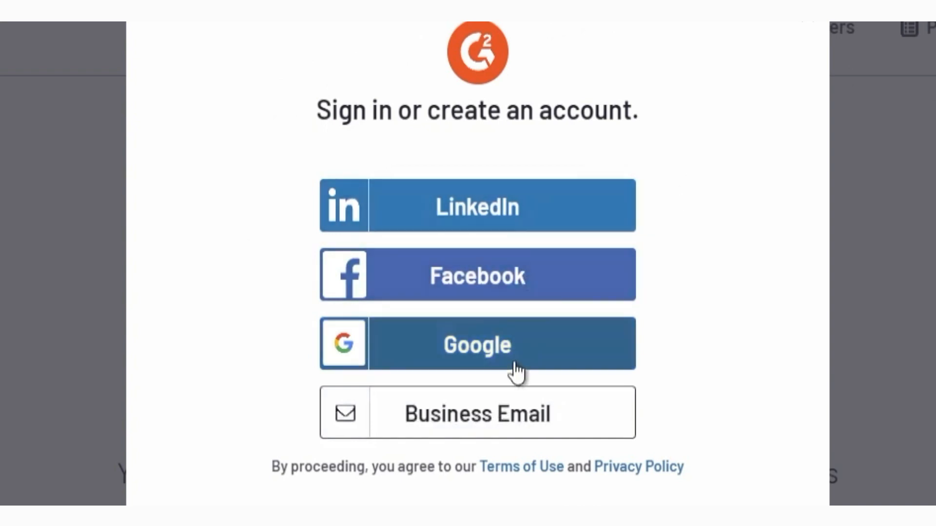
mouse_move(459, 430)
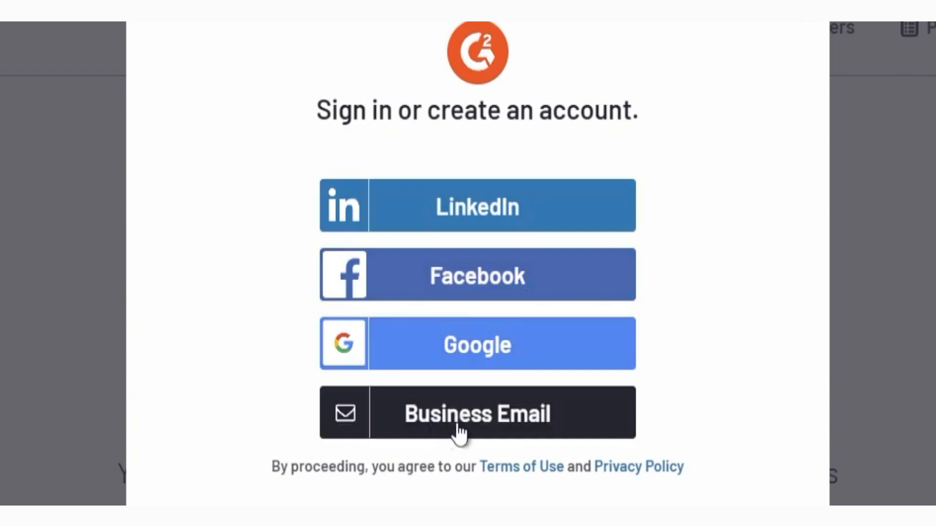
mouse_move(410, 415)
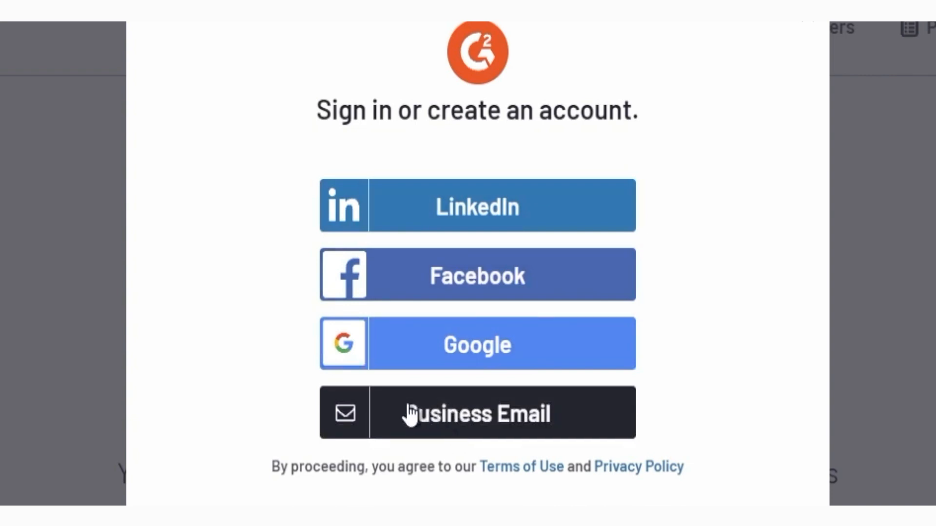
mouse_move(416, 392)
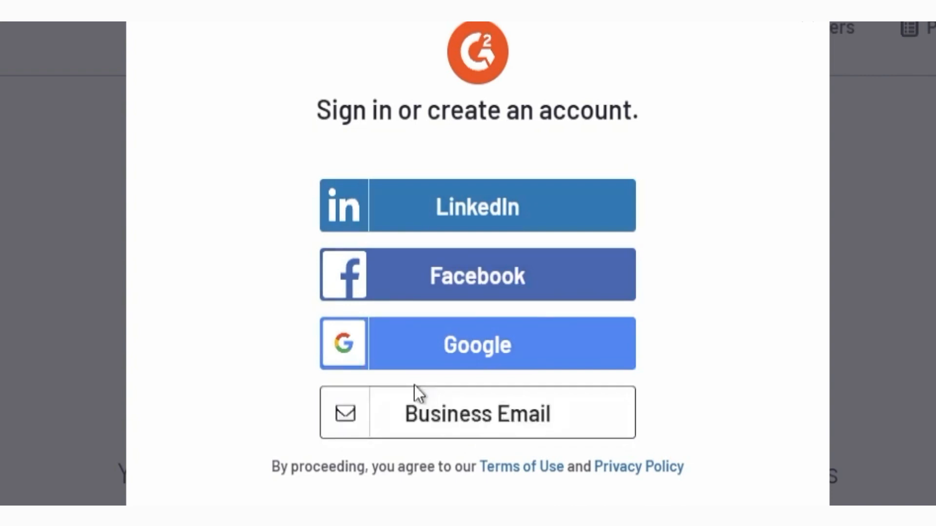
mouse_move(417, 412)
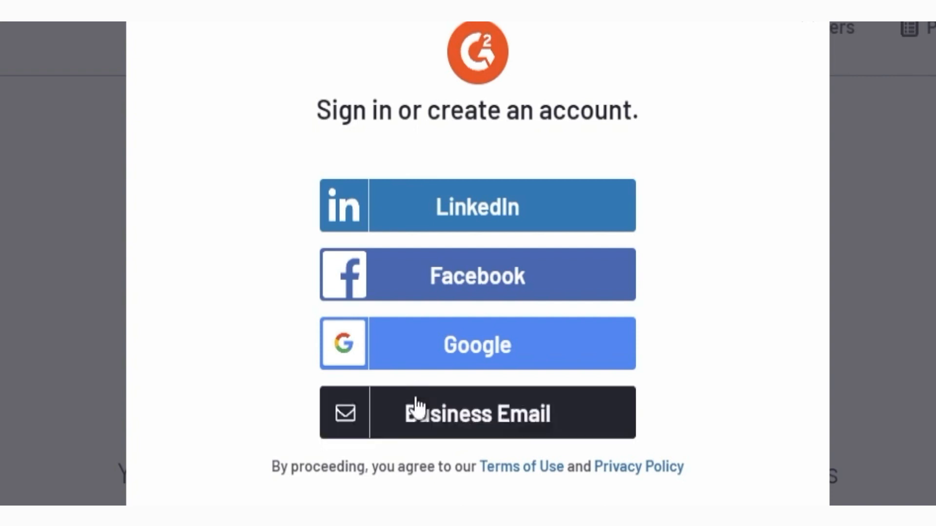
mouse_move(578, 434)
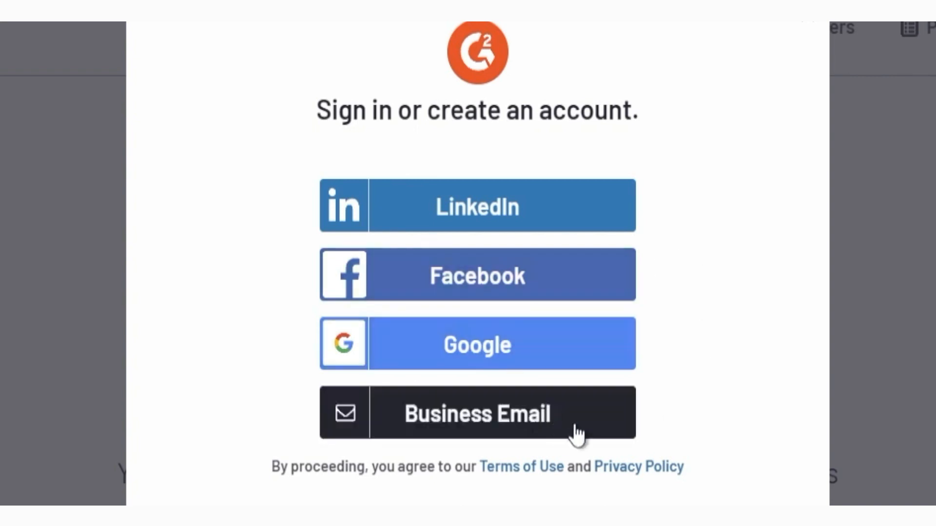
mouse_move(642, 358)
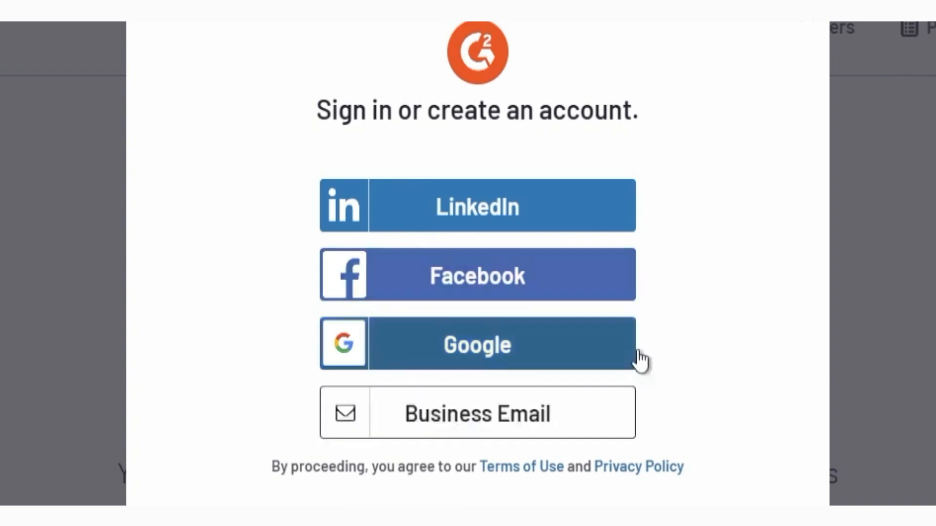
mouse_move(531, 293)
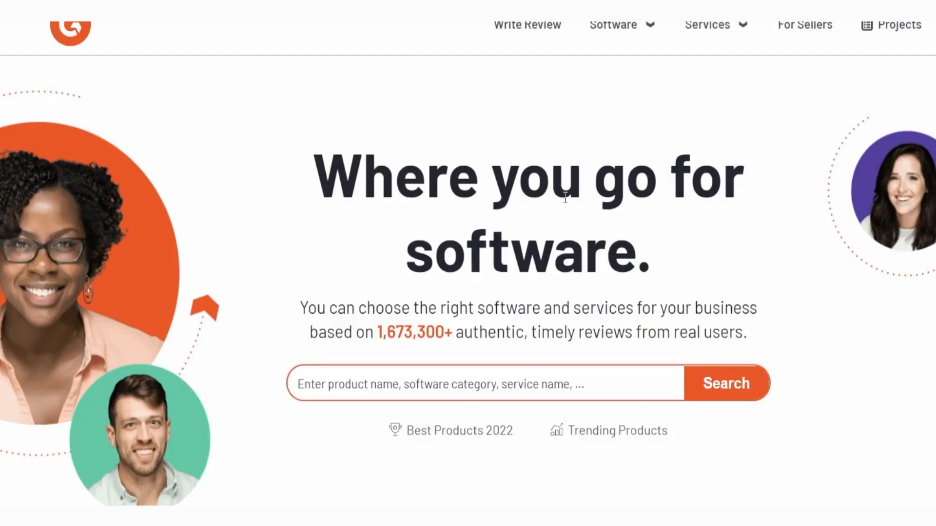
mouse_move(769, 122)
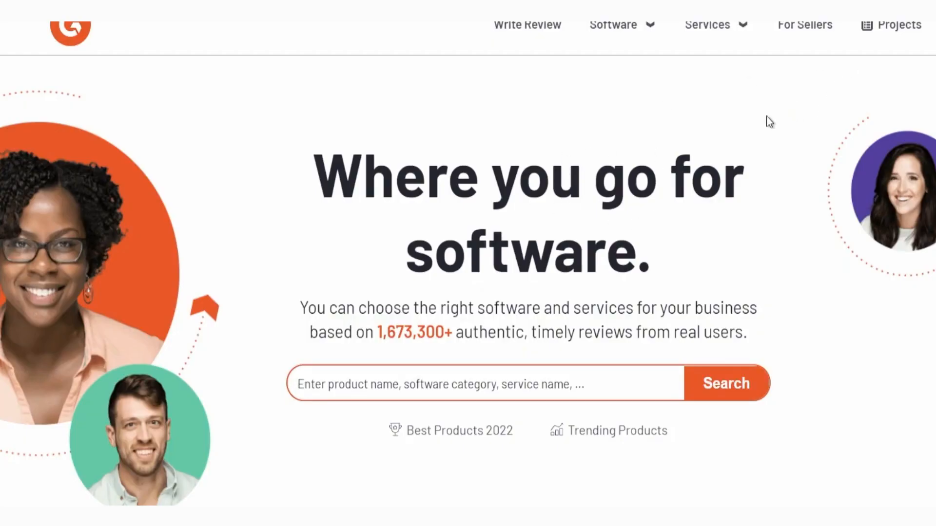
Step: Scroll the homepage and start a new review with 'Write a Review'
scroll(down, 3)
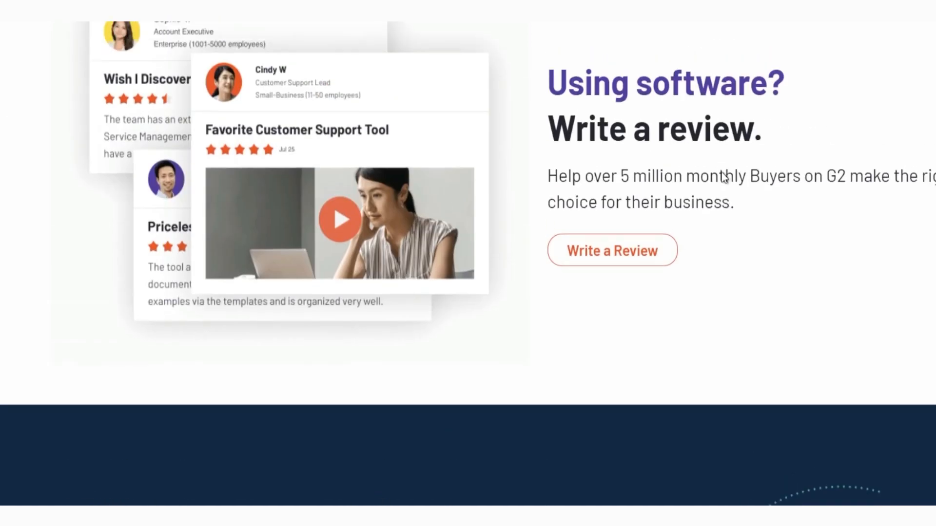
click(611, 250)
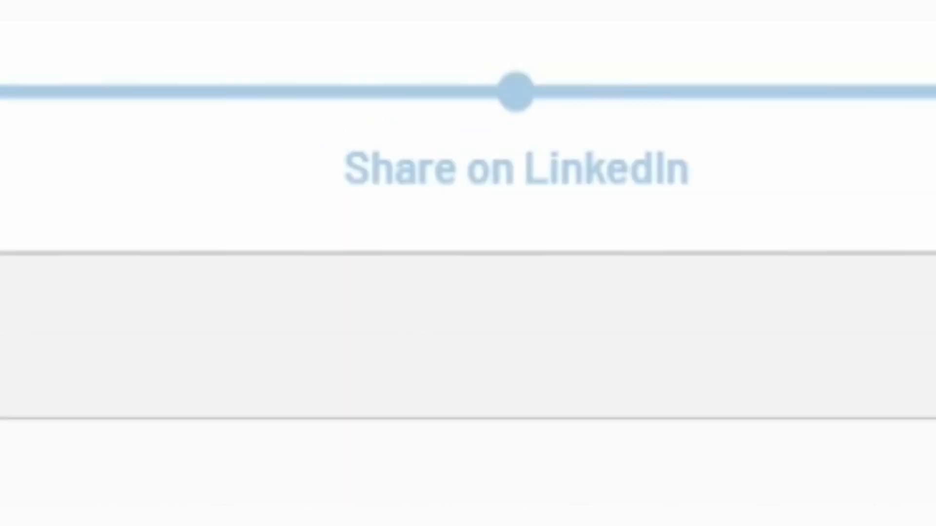
mouse_move(546, 218)
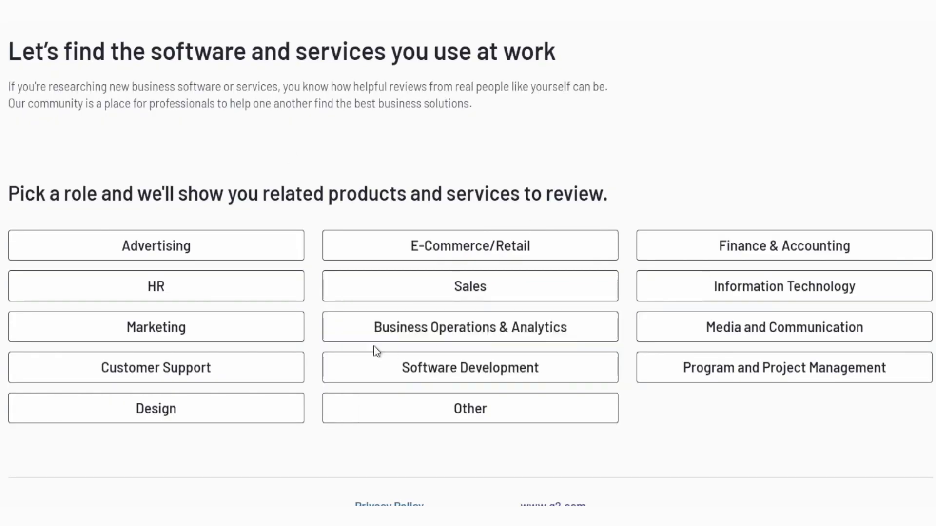
Step: Choose a work role on the 'Pick a role' page
click(470, 286)
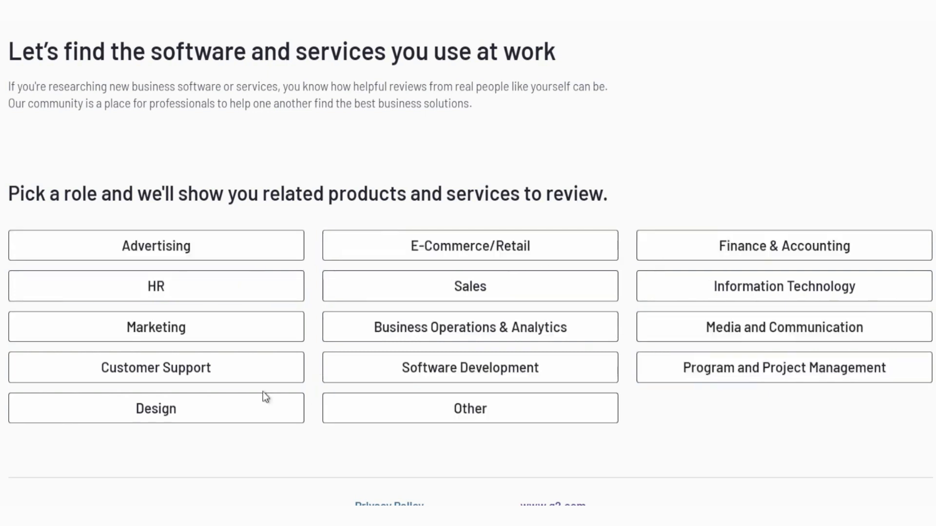
mouse_move(609, 349)
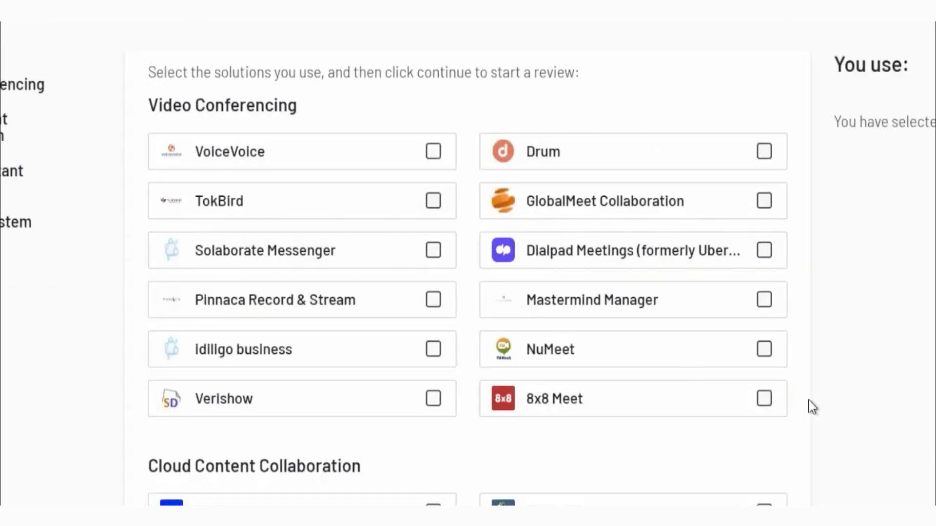
mouse_move(866, 372)
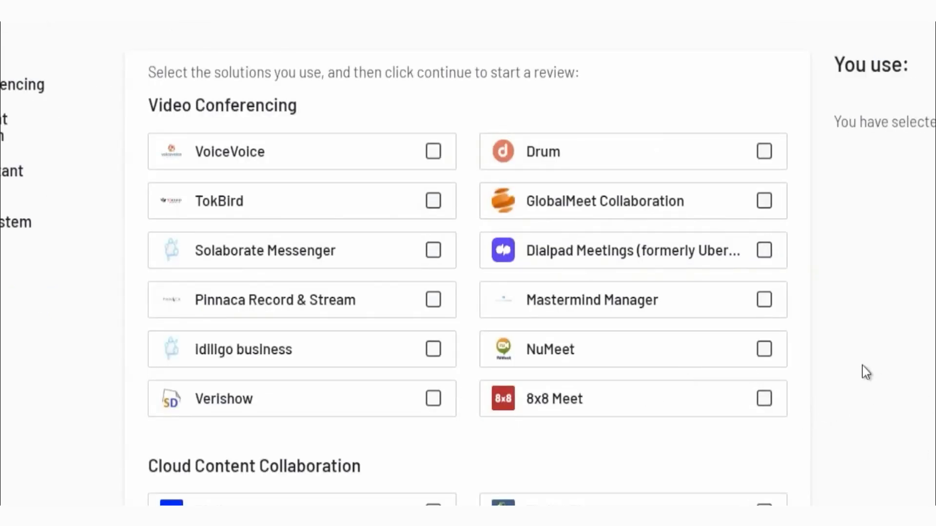
Step: Tick VoiceVoice under Video Conferencing and continue to the products ready for review
scroll(down, 3)
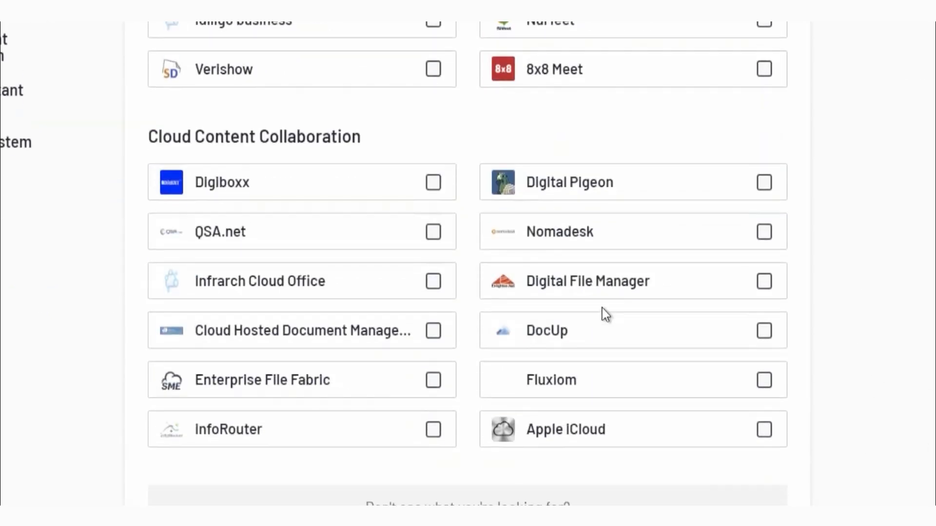
scroll(up, 3)
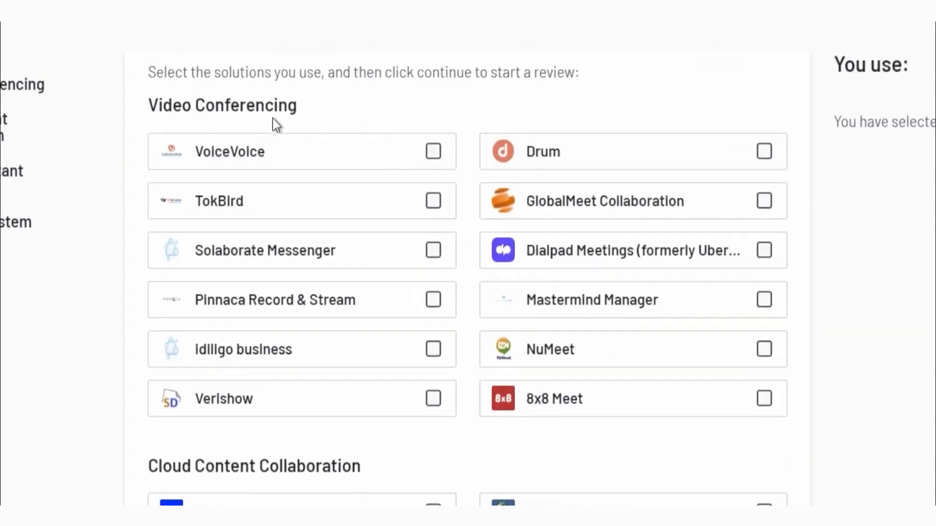
scroll(down, 3)
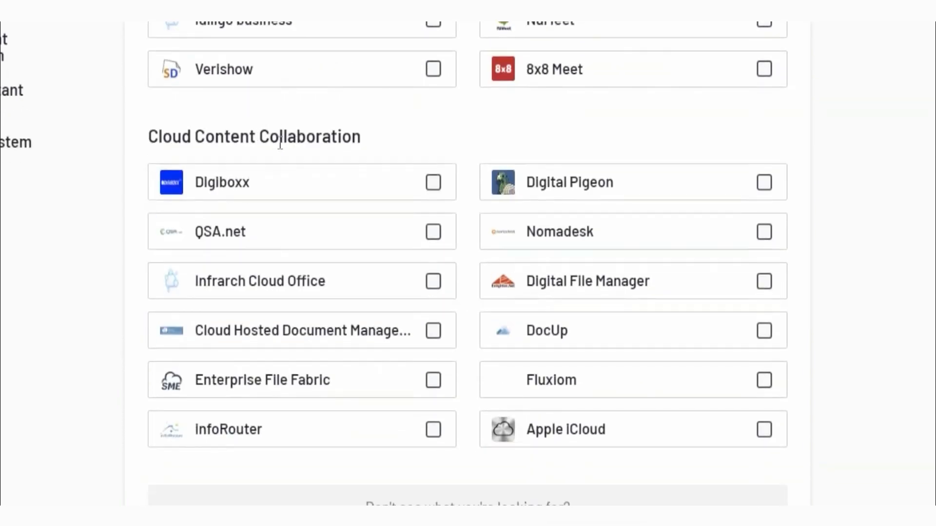
scroll(down, 3)
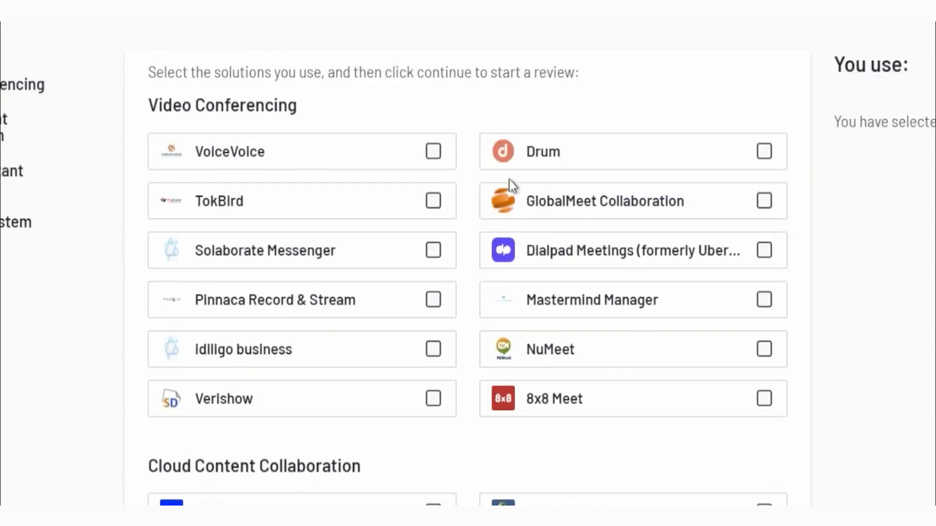
mouse_move(559, 163)
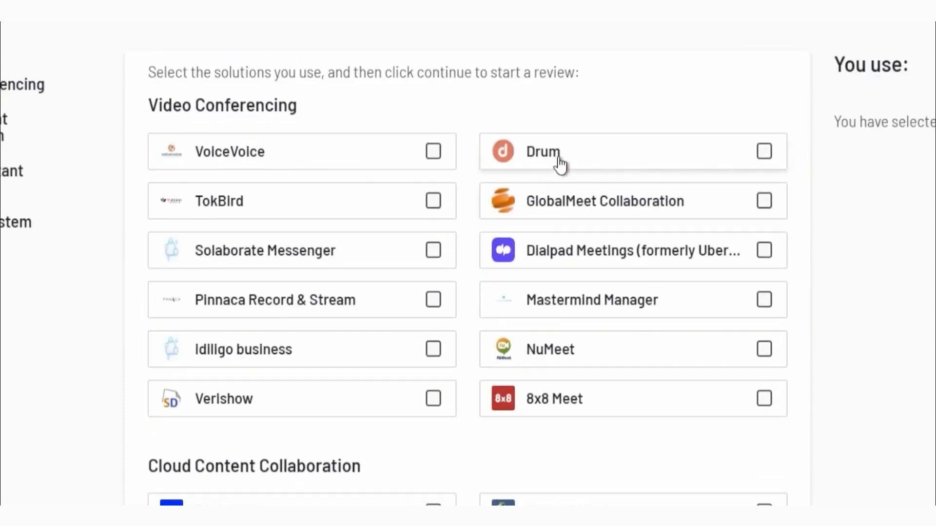
mouse_move(689, 251)
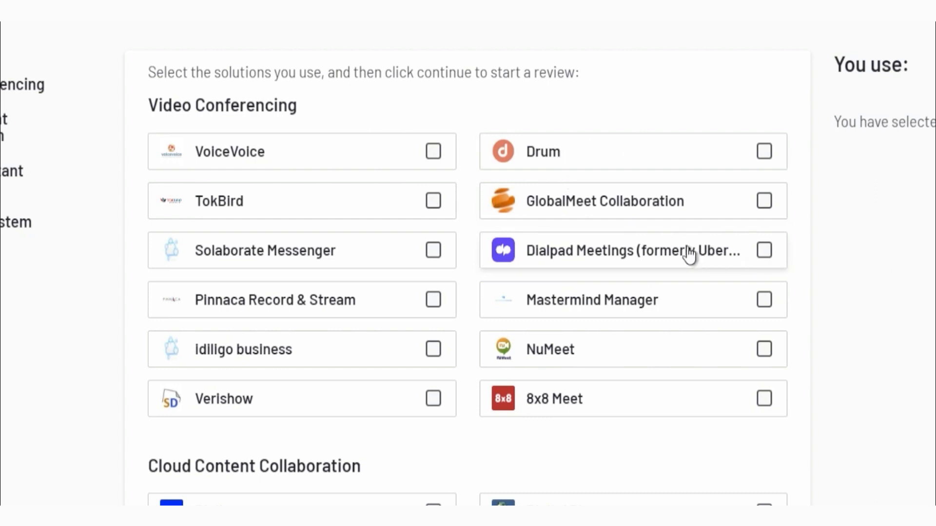
click(433, 151)
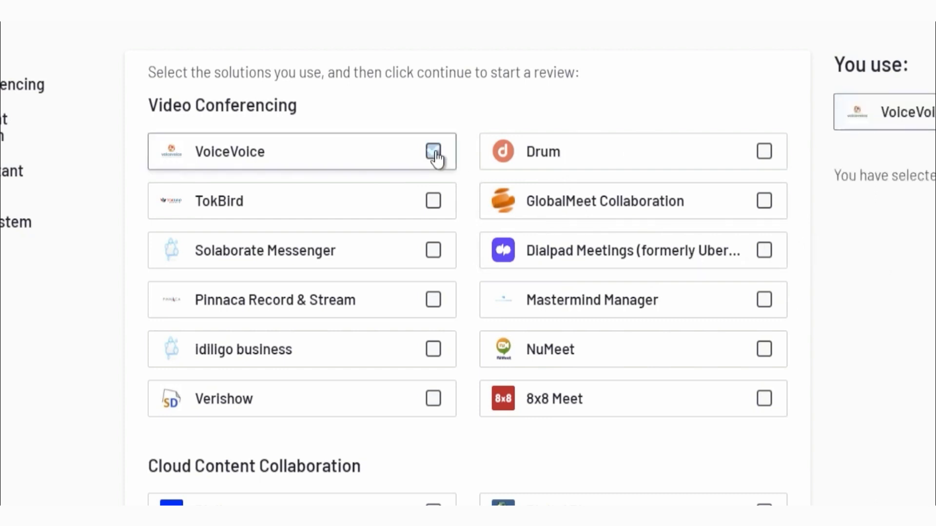
click(433, 151)
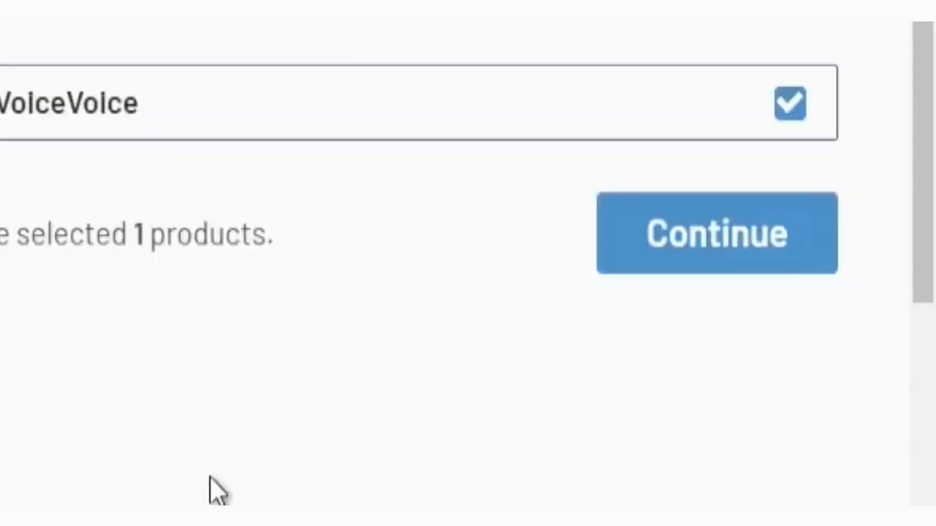
mouse_move(677, 274)
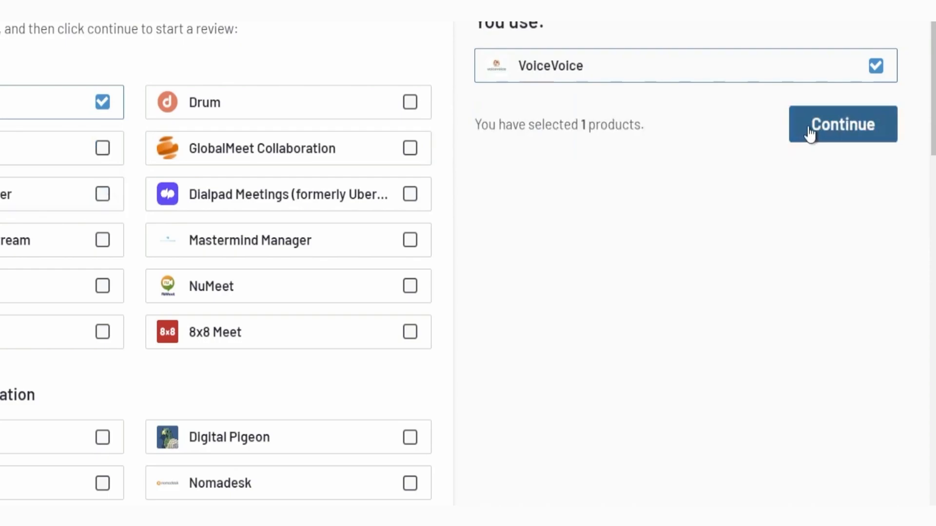
click(842, 125)
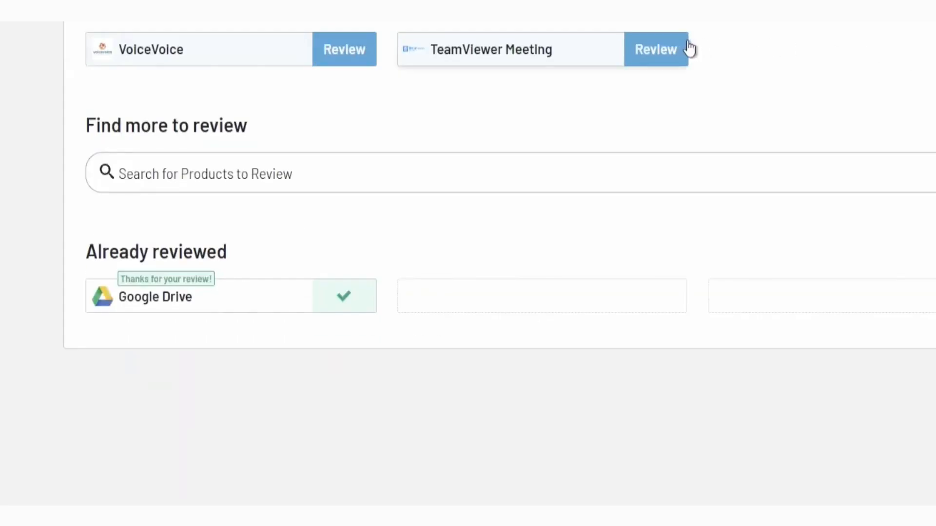
mouse_move(346, 68)
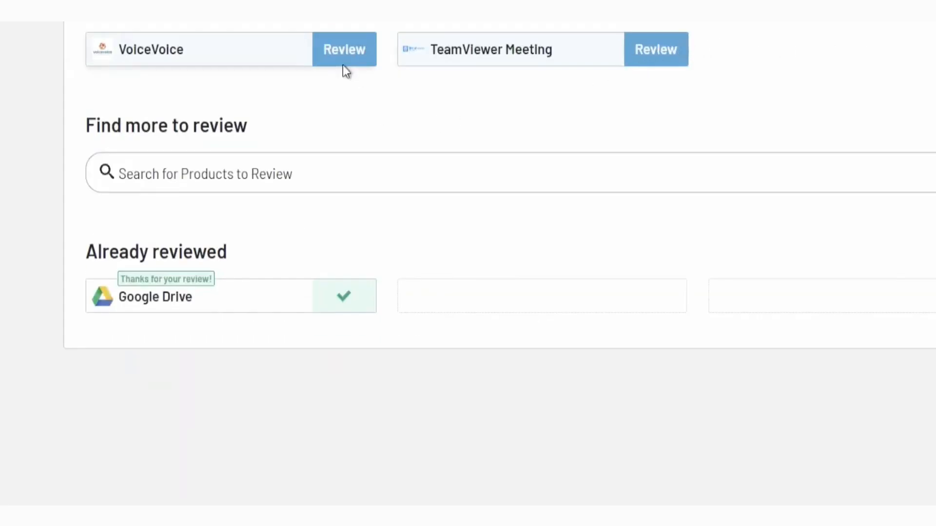
Step: Open the VoiceVoice review and title it 'VoiceVoice review' with the 10 rating kept
click(344, 49)
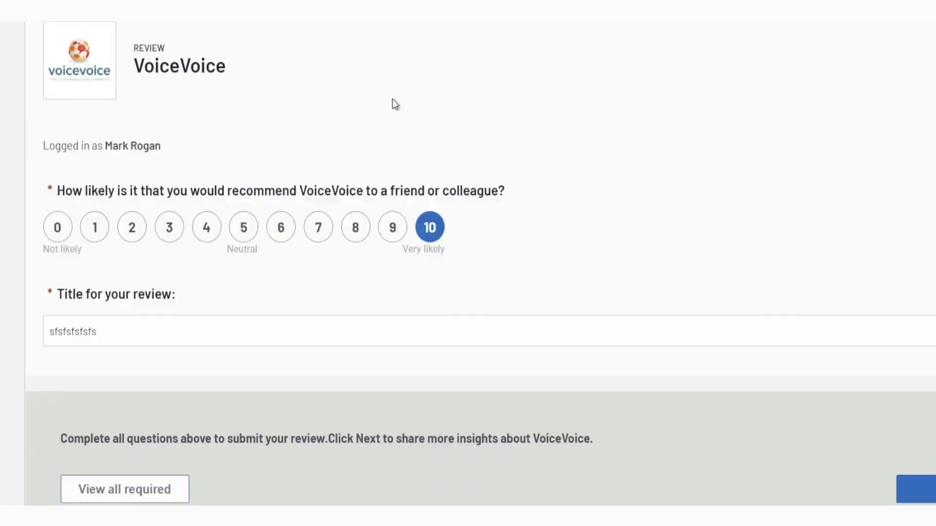
mouse_move(646, 175)
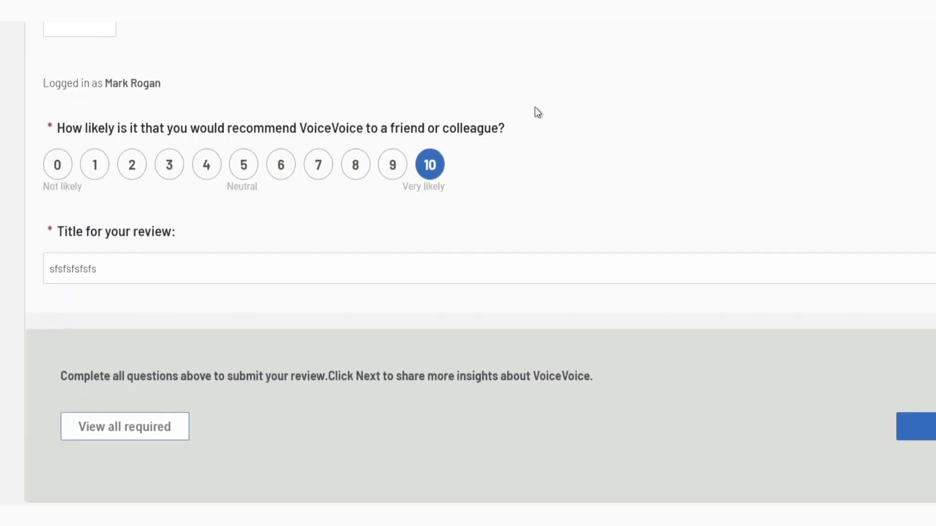
scroll(up, 3)
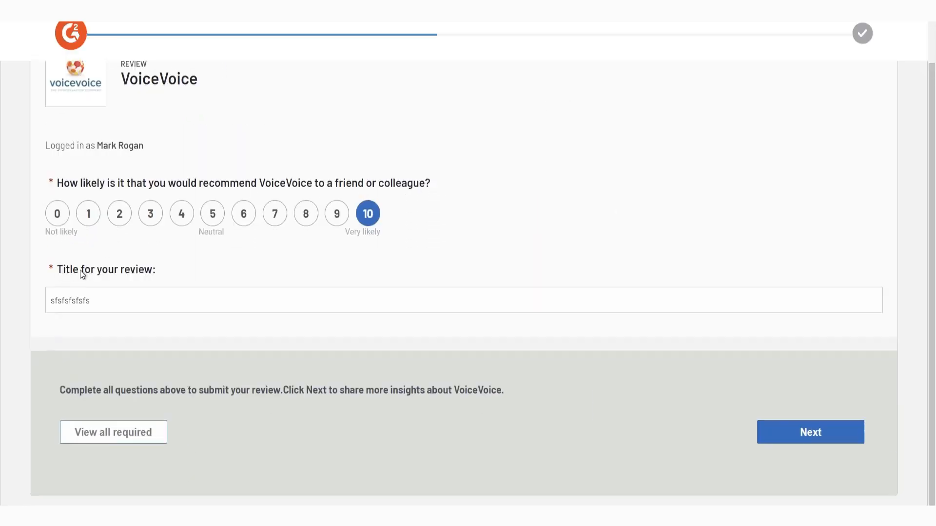
mouse_move(130, 263)
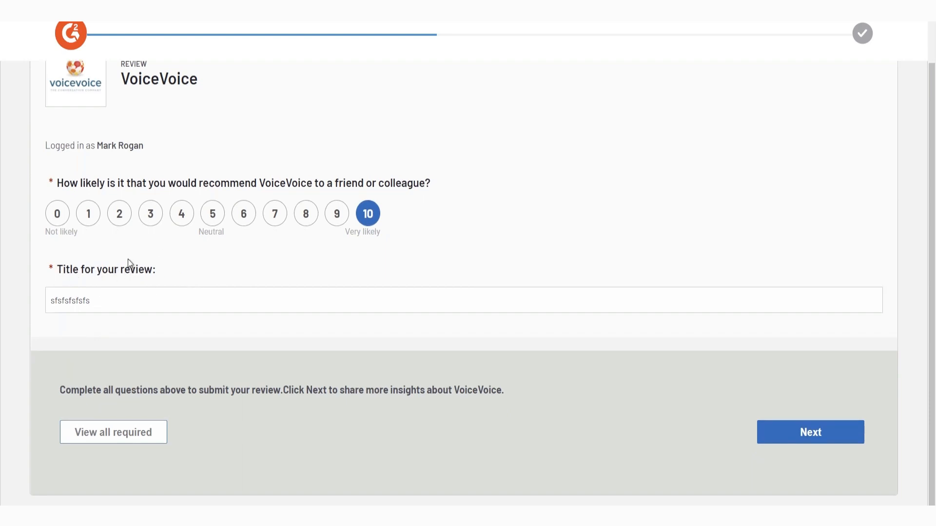
text(VoiceVoice review)
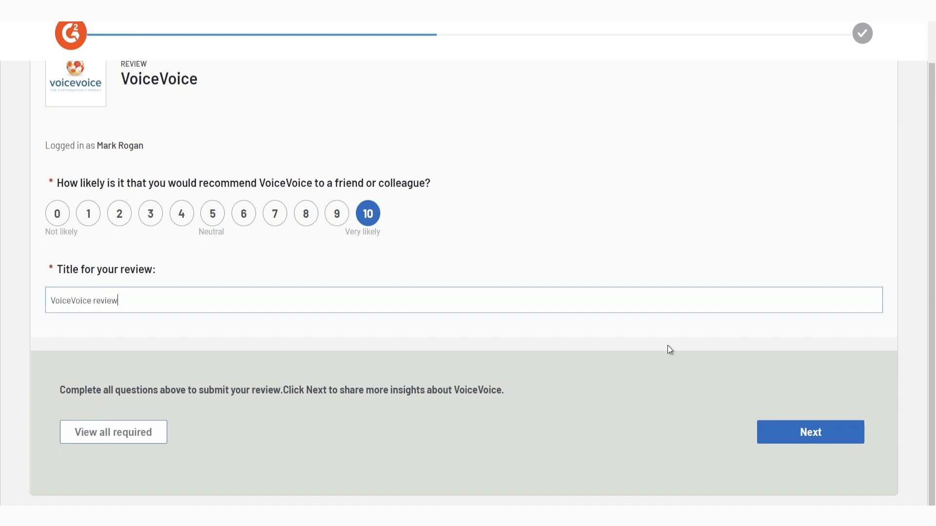
scroll(down, 3)
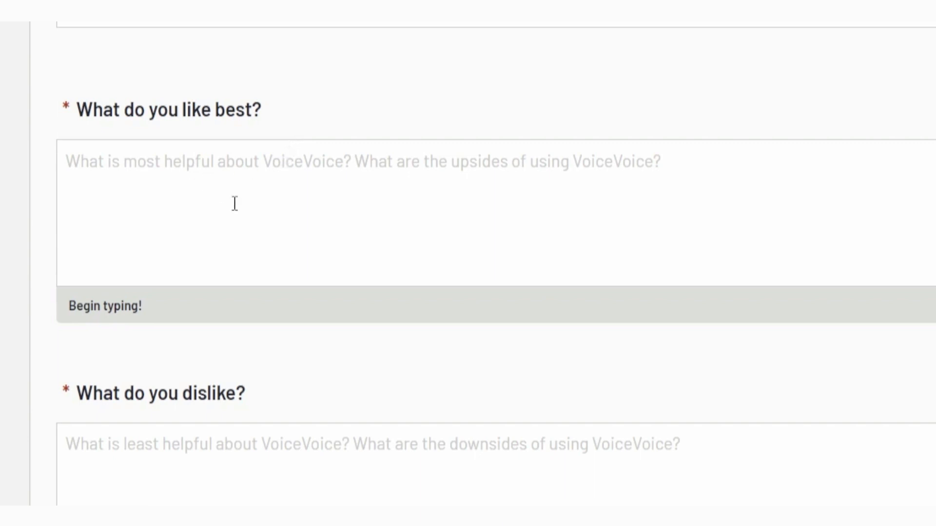
mouse_move(226, 211)
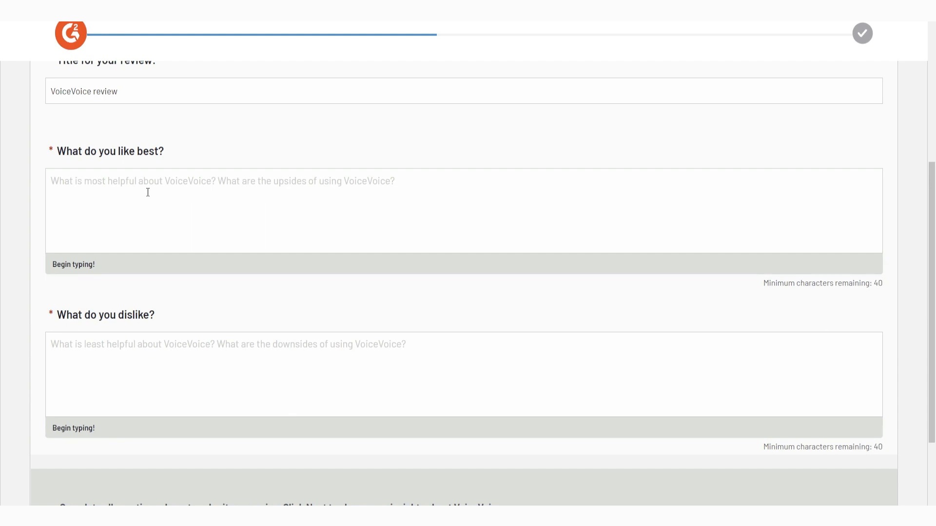
Step: Submit the blank likes/dislikes page, triggering the server-connection-not-detected error
scroll(down, 3)
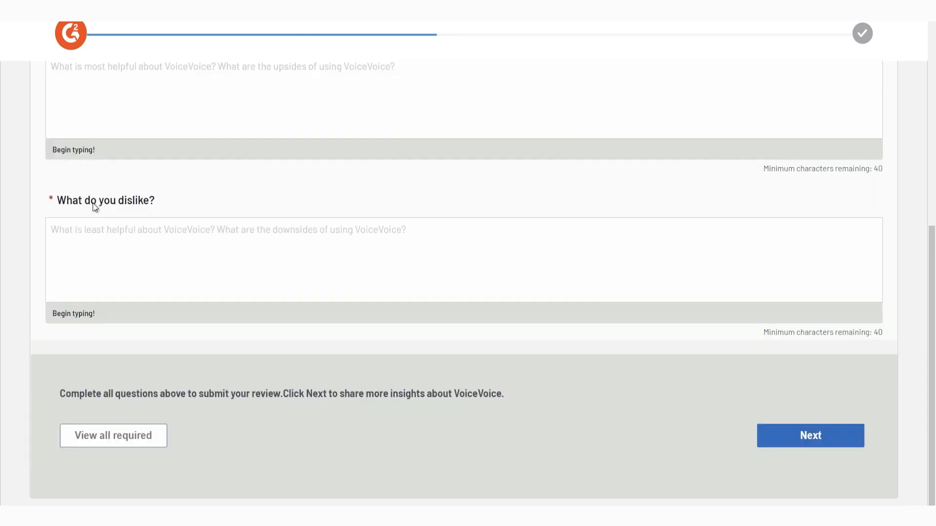
click(809, 435)
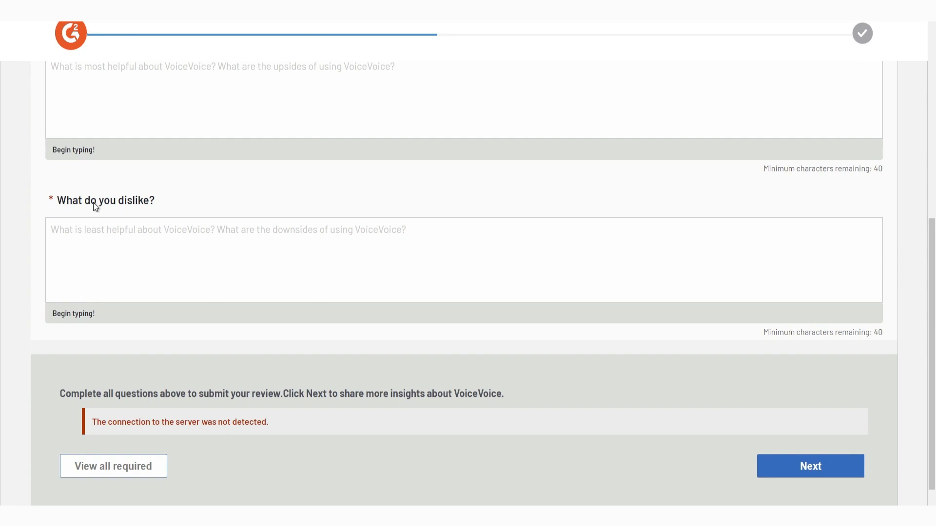
mouse_move(142, 213)
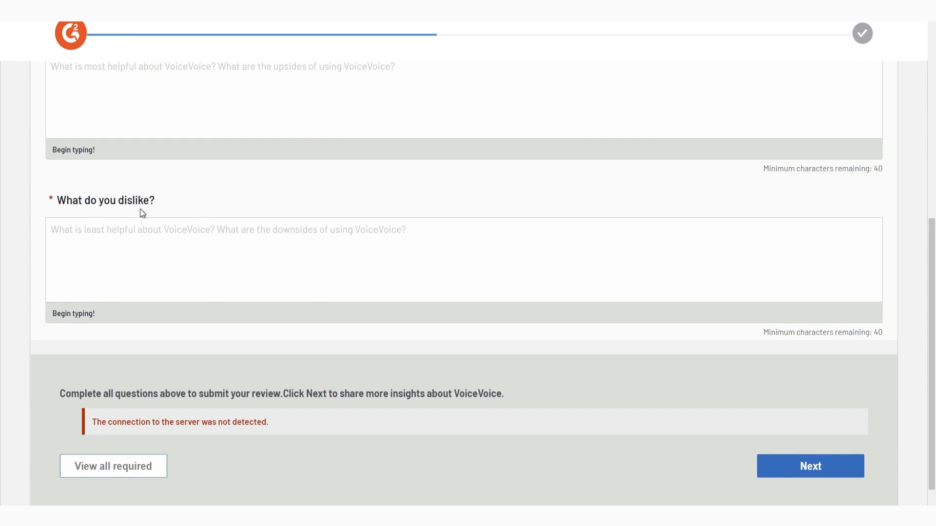
mouse_move(192, 208)
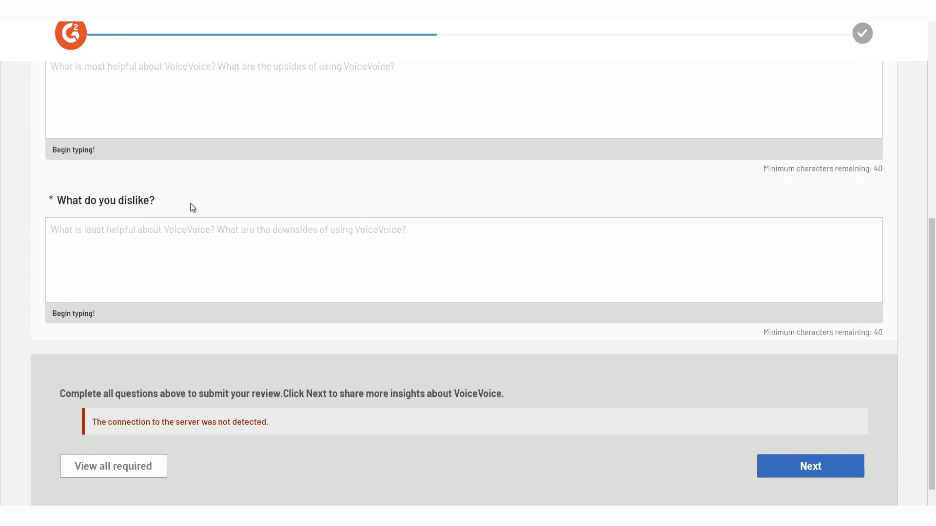
mouse_move(880, 333)
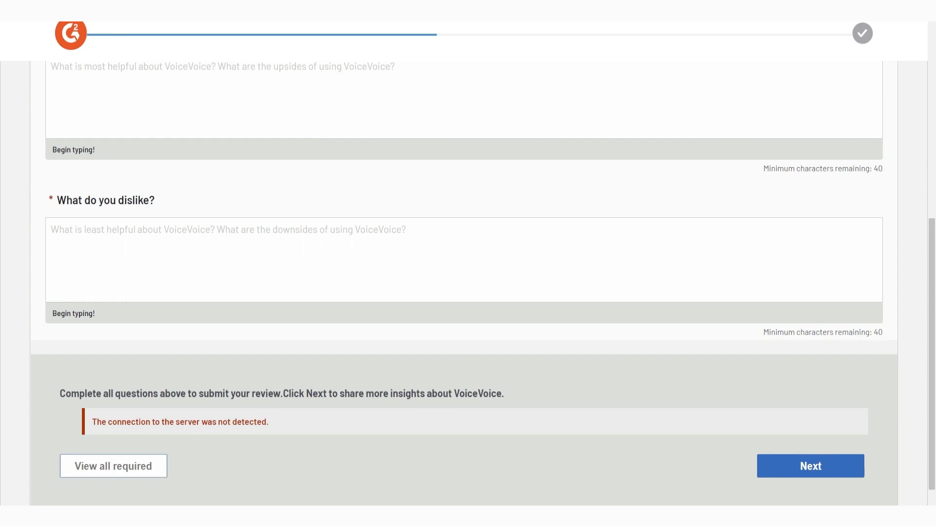
scroll(down, 3)
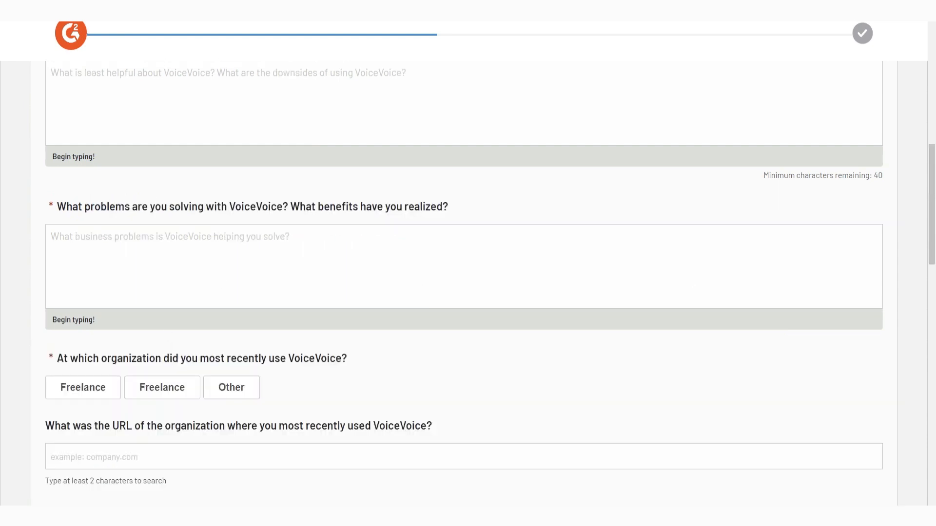
scroll(up, 3)
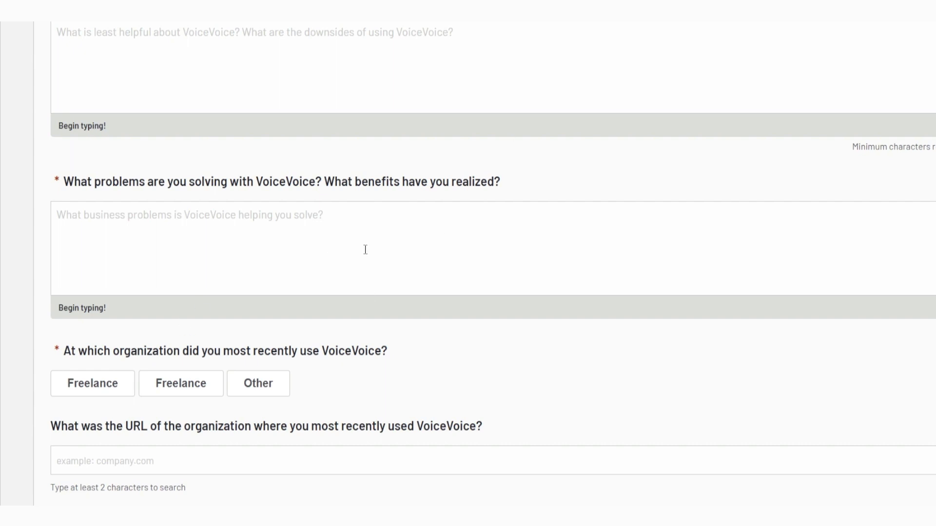
mouse_move(359, 202)
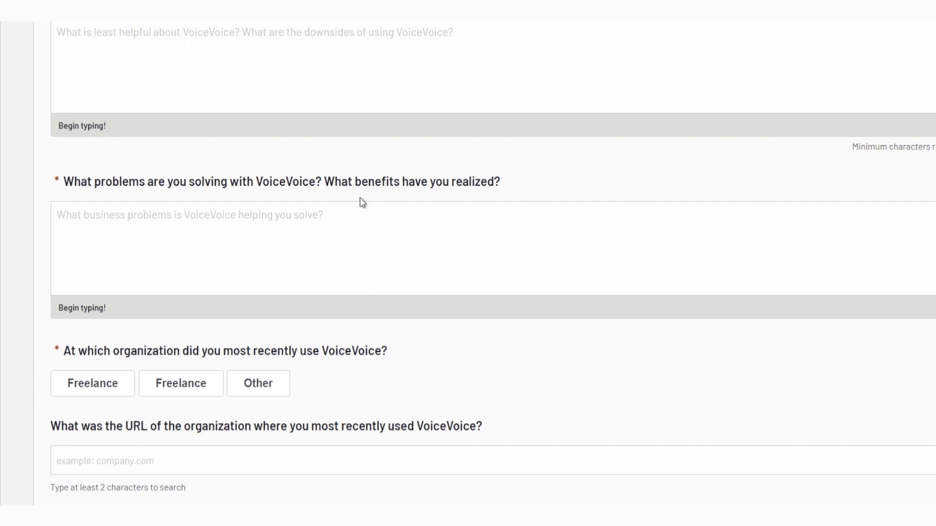
mouse_move(402, 185)
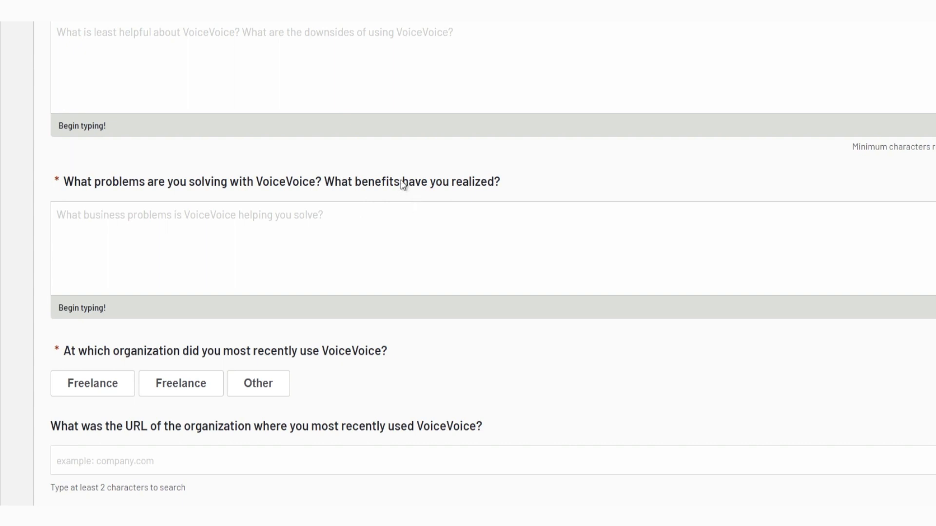
mouse_move(495, 161)
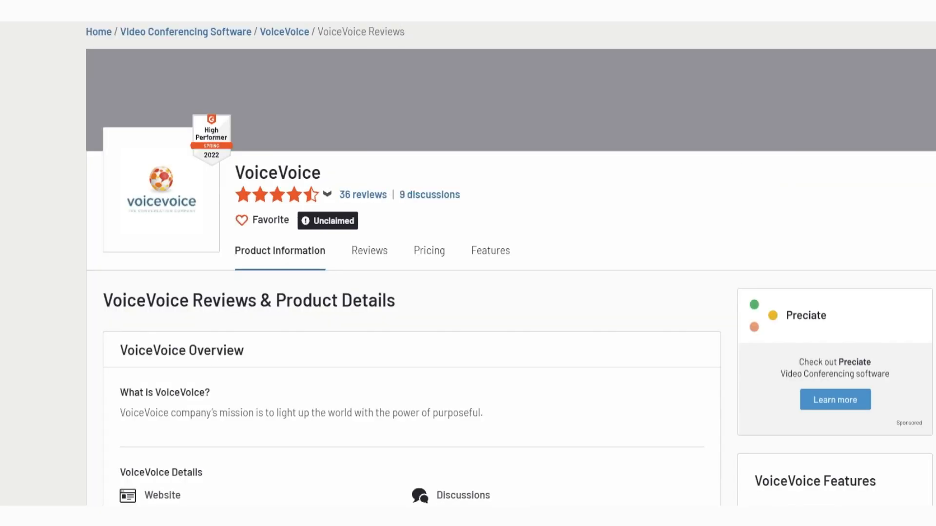
mouse_move(387, 258)
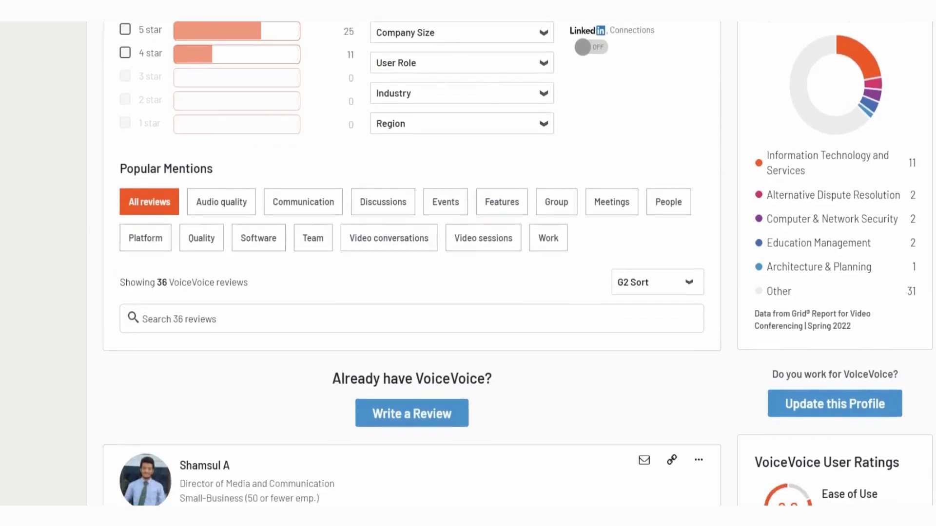
Step: Scroll down through the VoiceVoice reviews written by other users
scroll(down, 3)
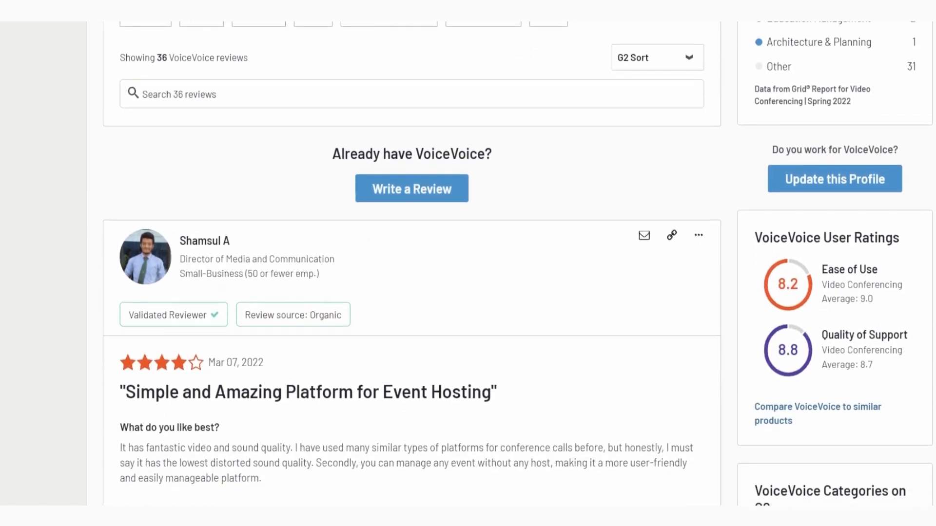
scroll(down, 3)
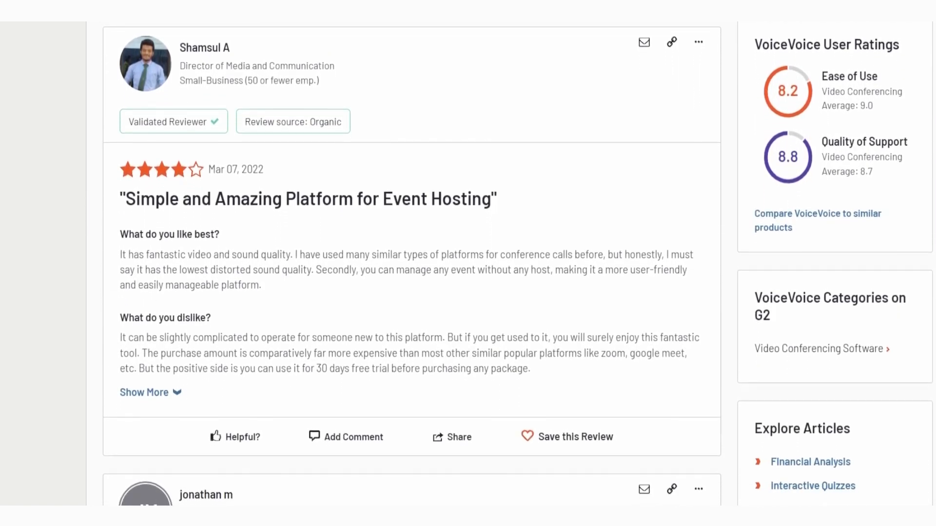
scroll(down, 3)
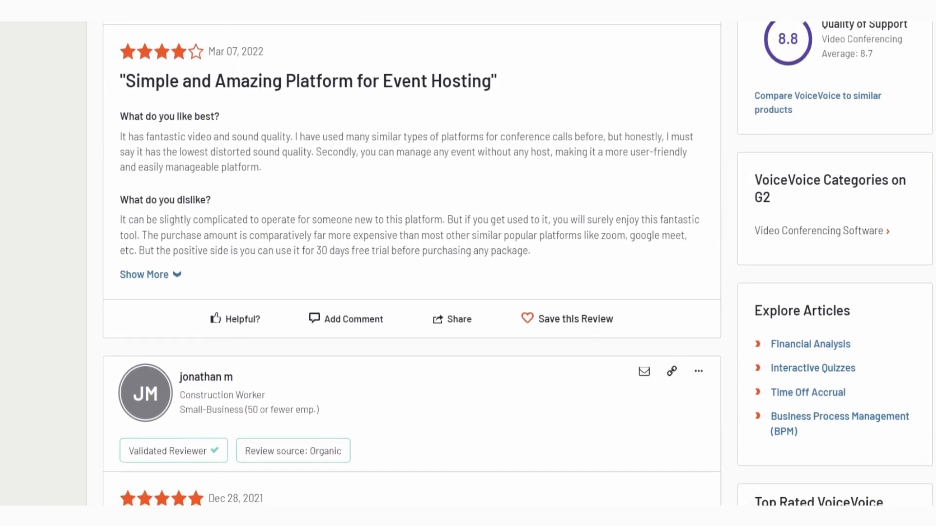
scroll(down, 3)
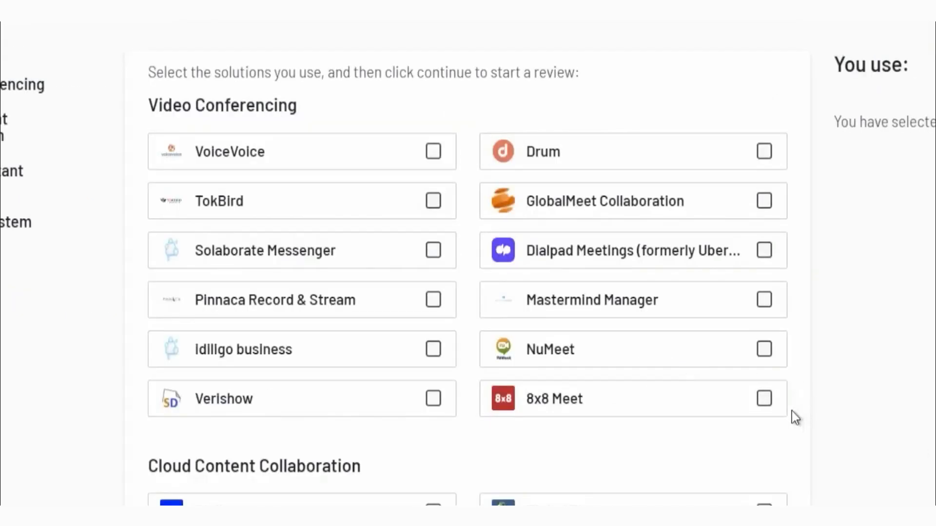
Step: Scroll the Video Conferencing solutions list and tick the VoiceVoice checkbox
scroll(up, 3)
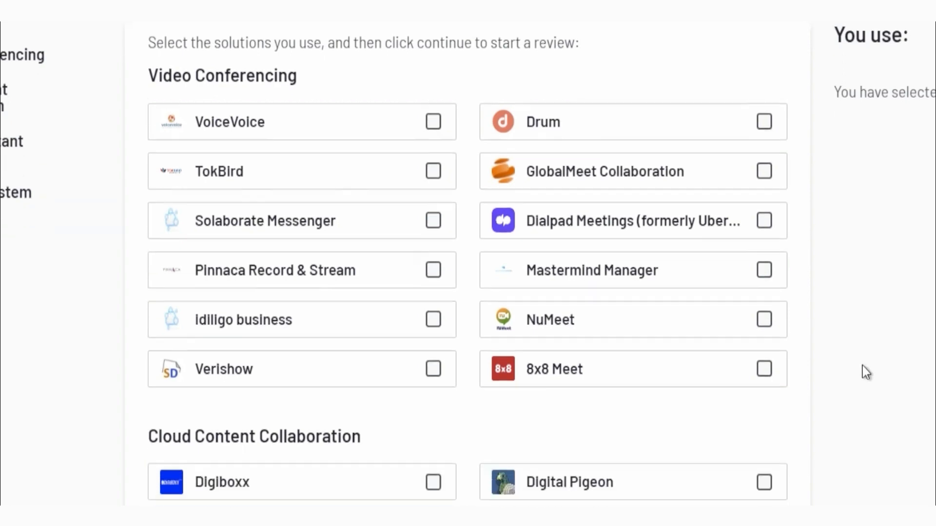
scroll(down, 3)
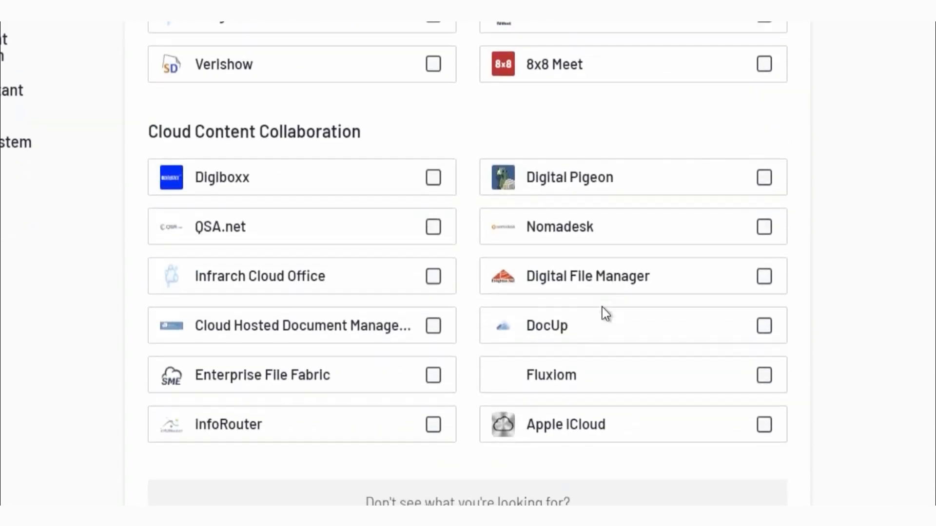
scroll(up, 3)
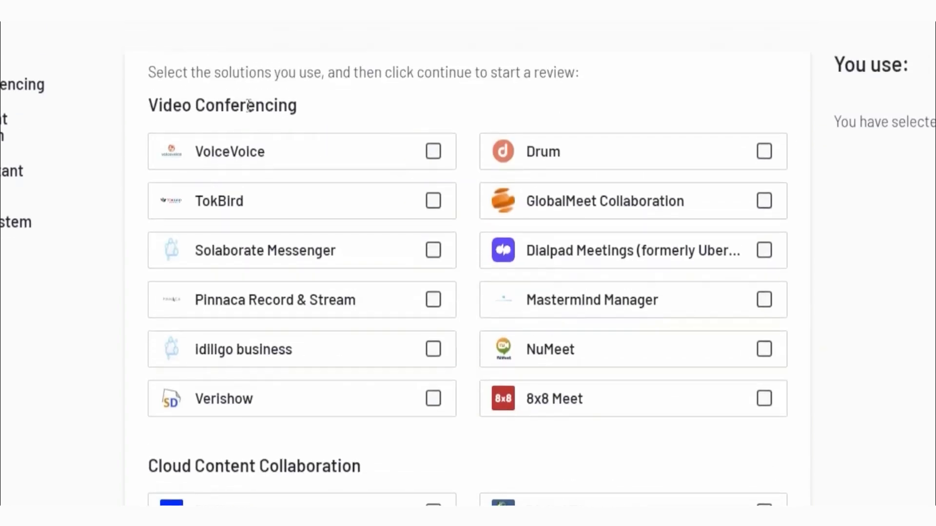
scroll(down, 3)
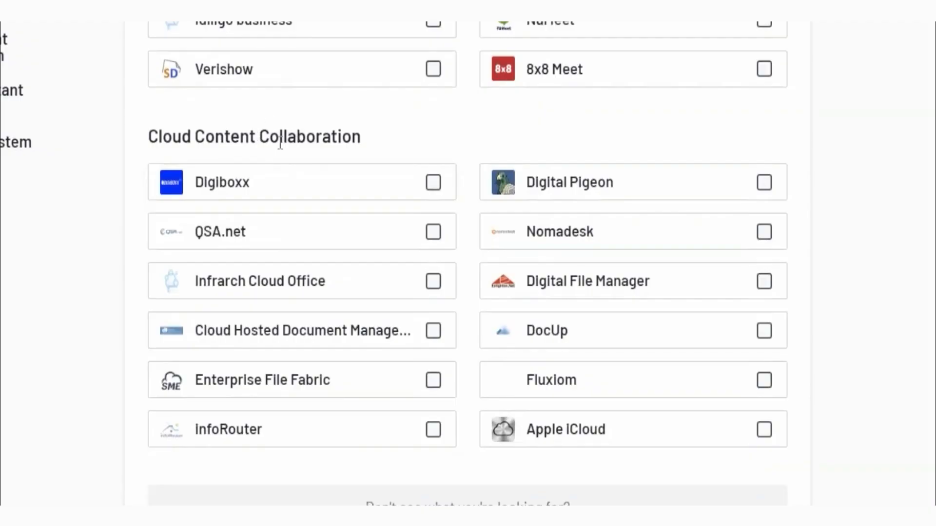
scroll(up, 3)
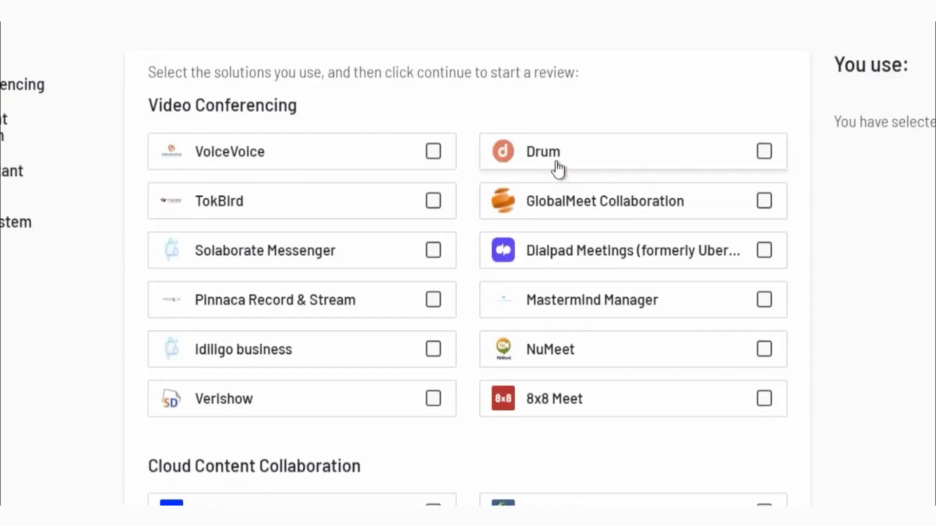
mouse_move(560, 176)
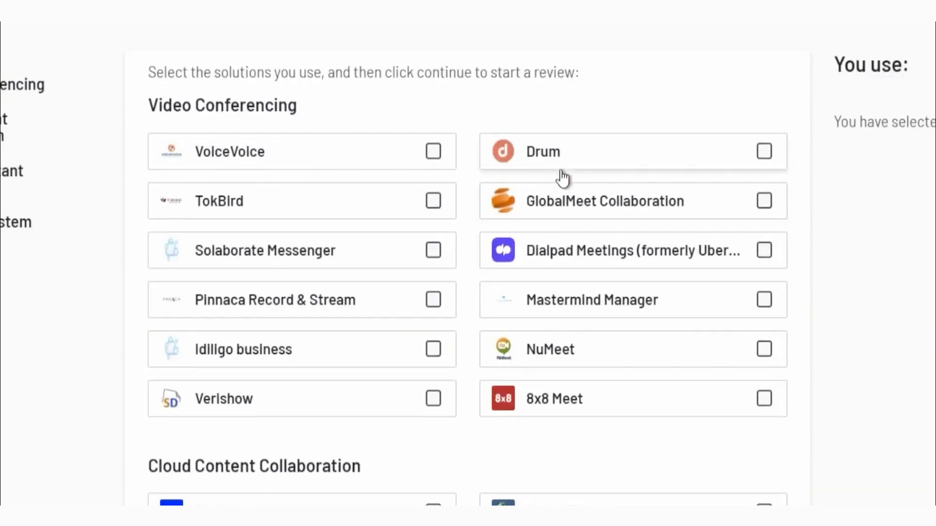
mouse_move(811, 247)
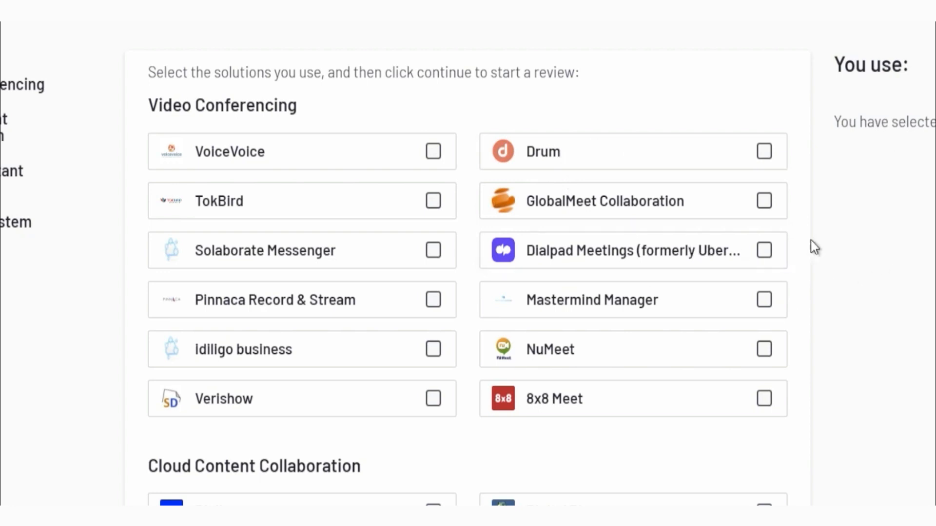
click(434, 151)
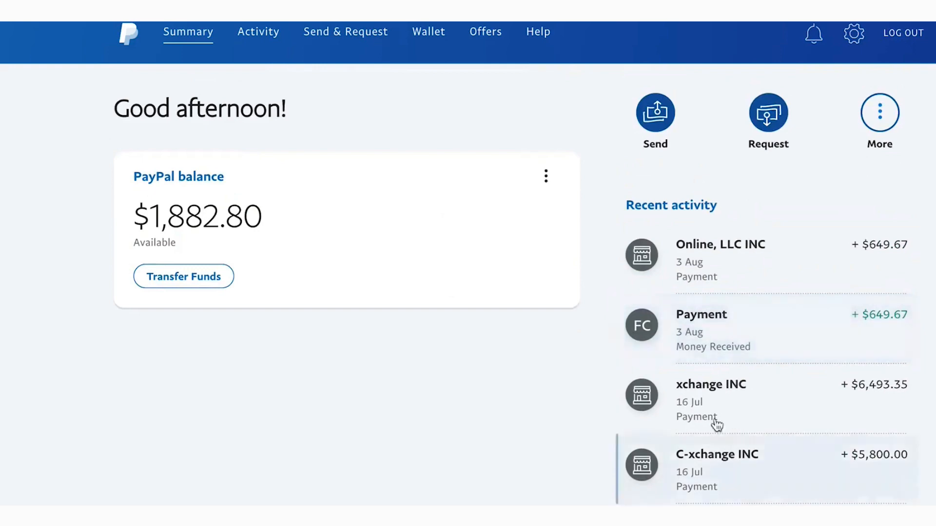
mouse_move(400, 255)
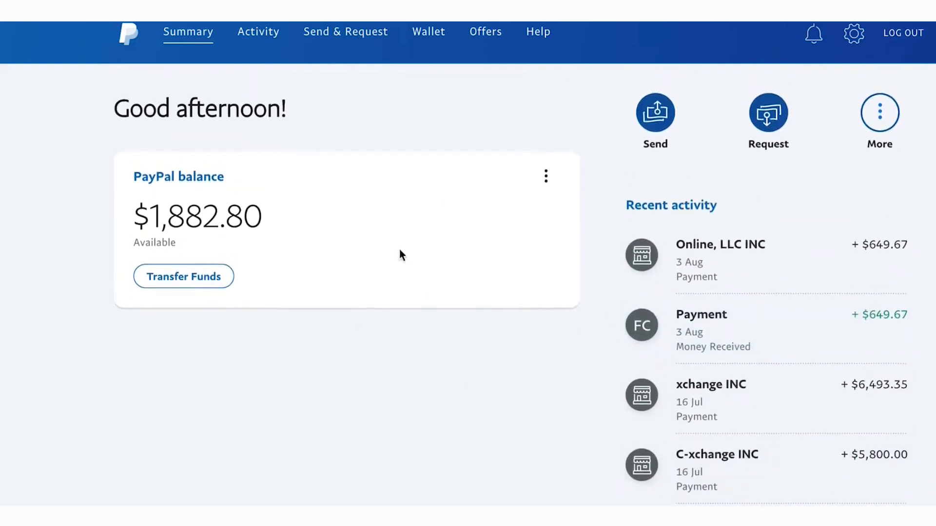
mouse_move(431, 285)
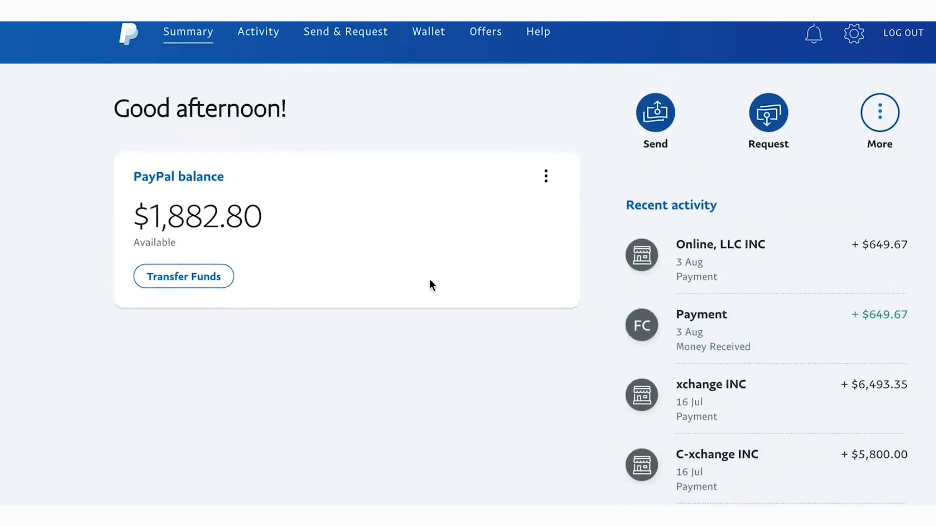
mouse_move(455, 273)
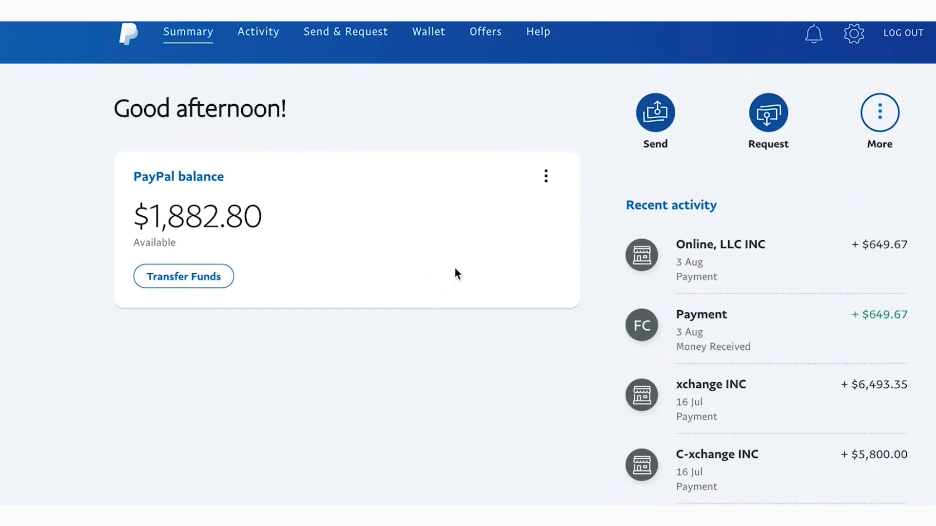